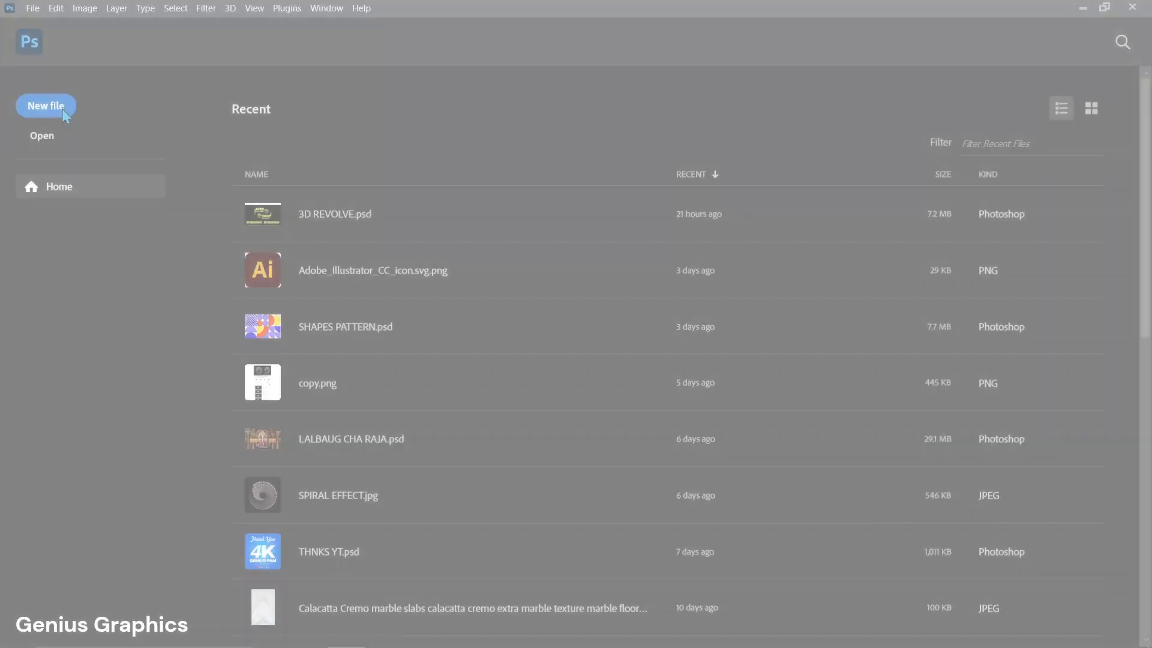
# Create a blank 1080 × 1080 px document at 300 ppi from the preset.
pyautogui.click(45, 106)
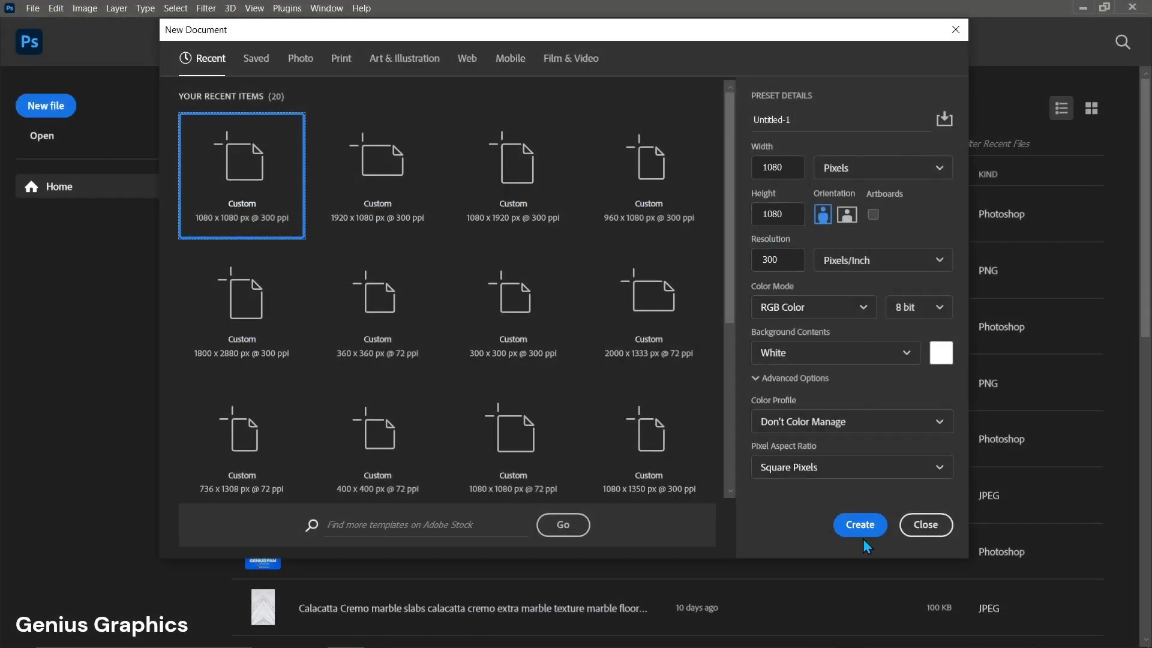
pyautogui.click(859, 524)
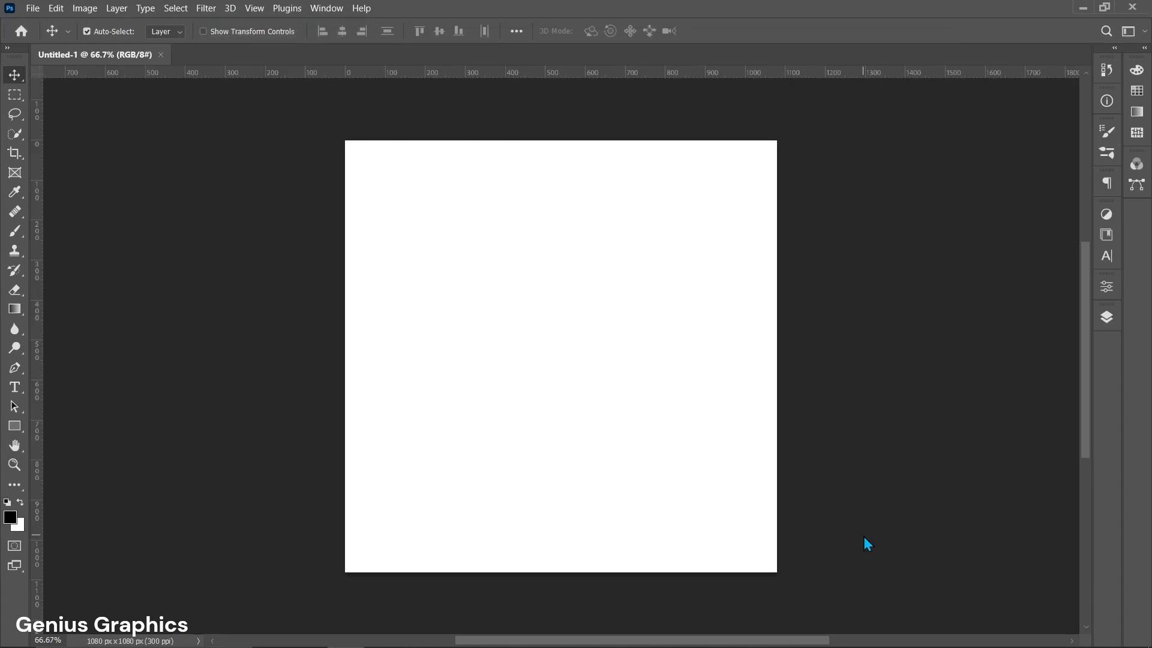
pyautogui.moveTo(59, 390)
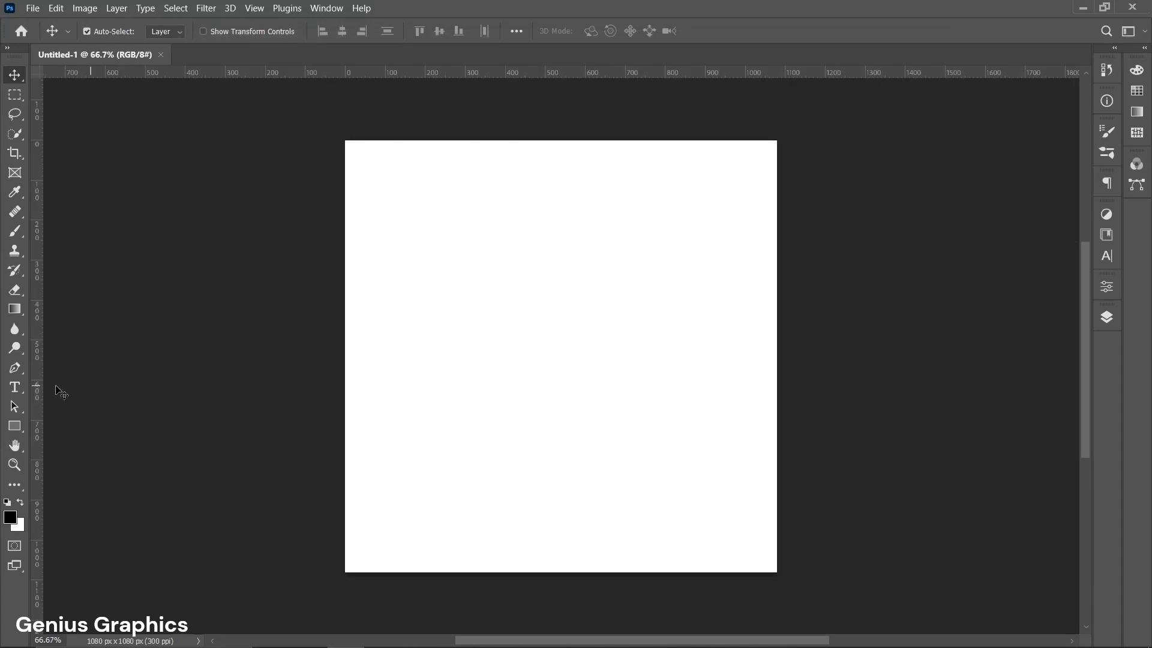
# Add an enlarged 'LOREM IPSUM' text line and set its font to Kelsi 1.
pyautogui.click(14, 387)
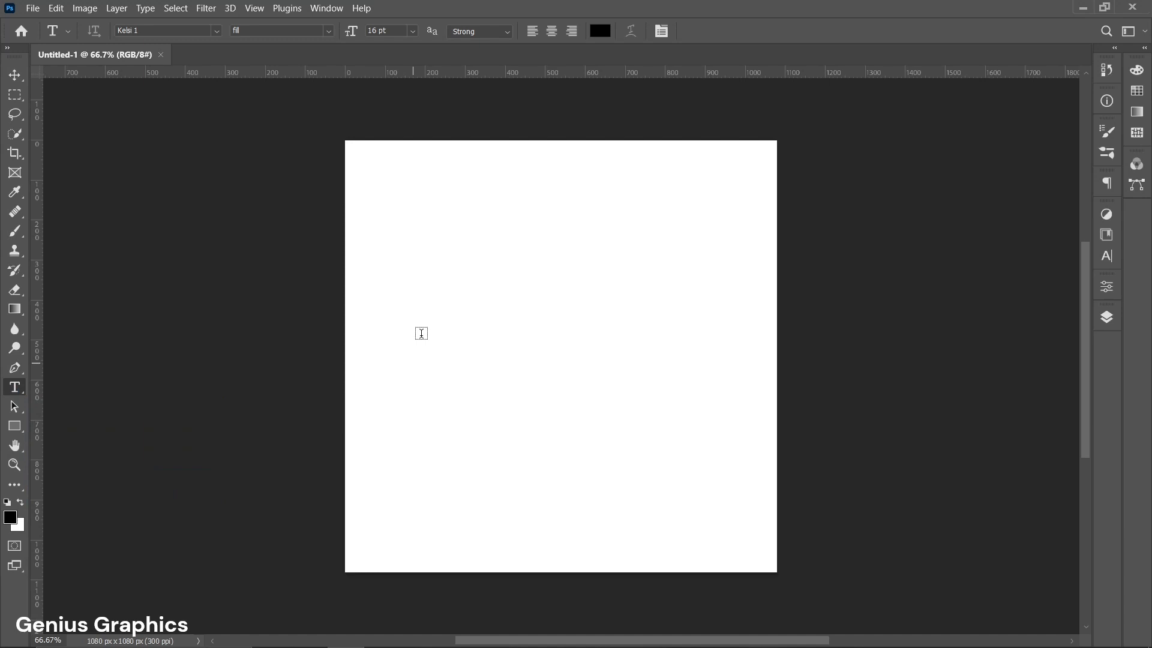
pyautogui.write('LOREM IPSUM')
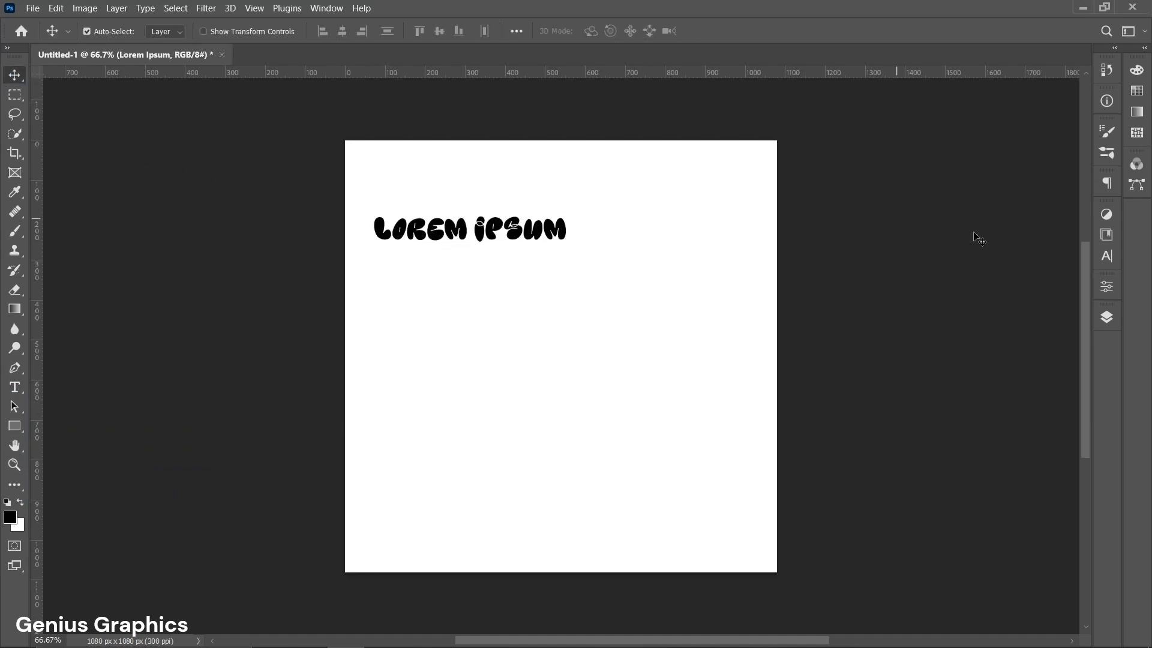
pyautogui.click(1106, 316)
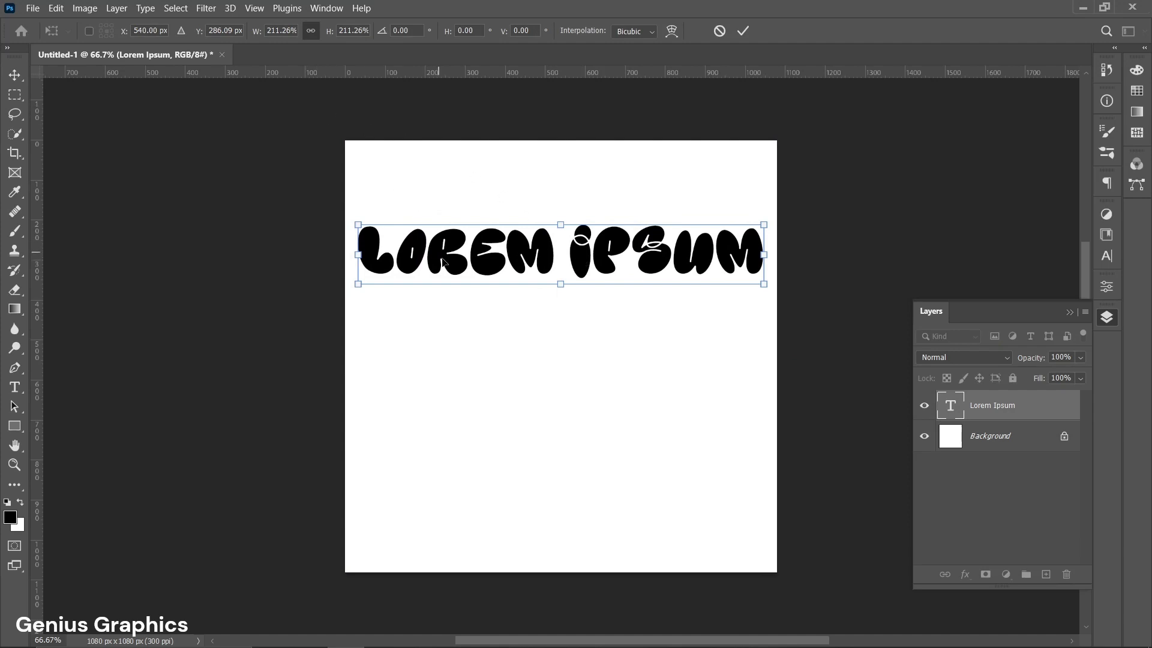
pyautogui.click(742, 31)
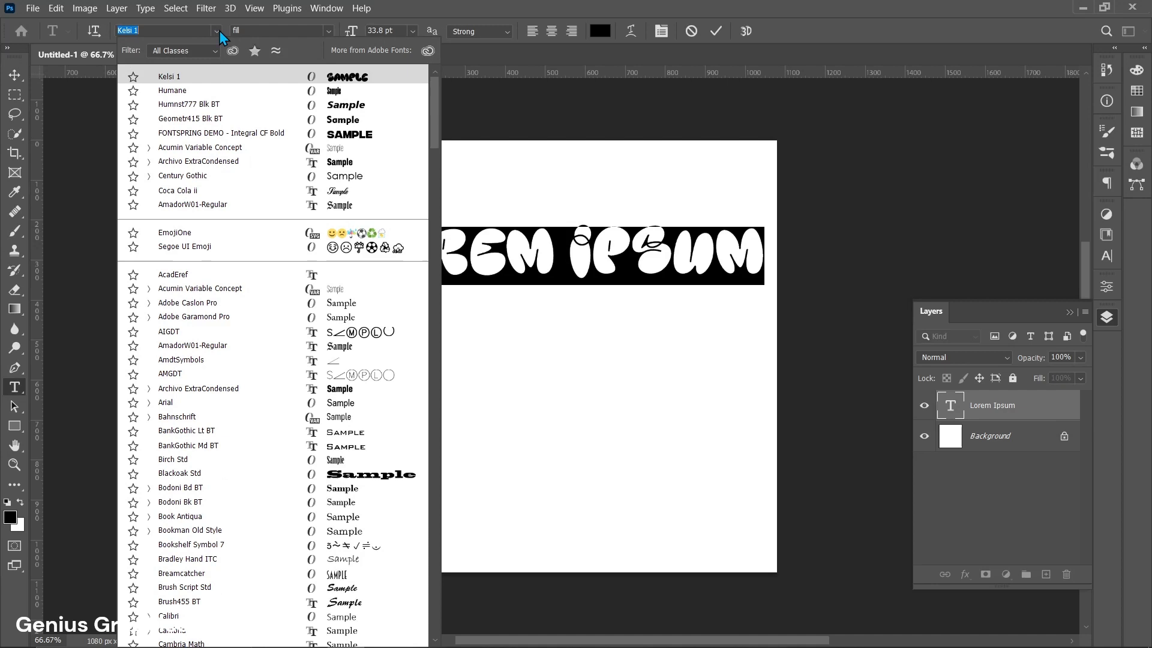
pyautogui.moveTo(354, 81)
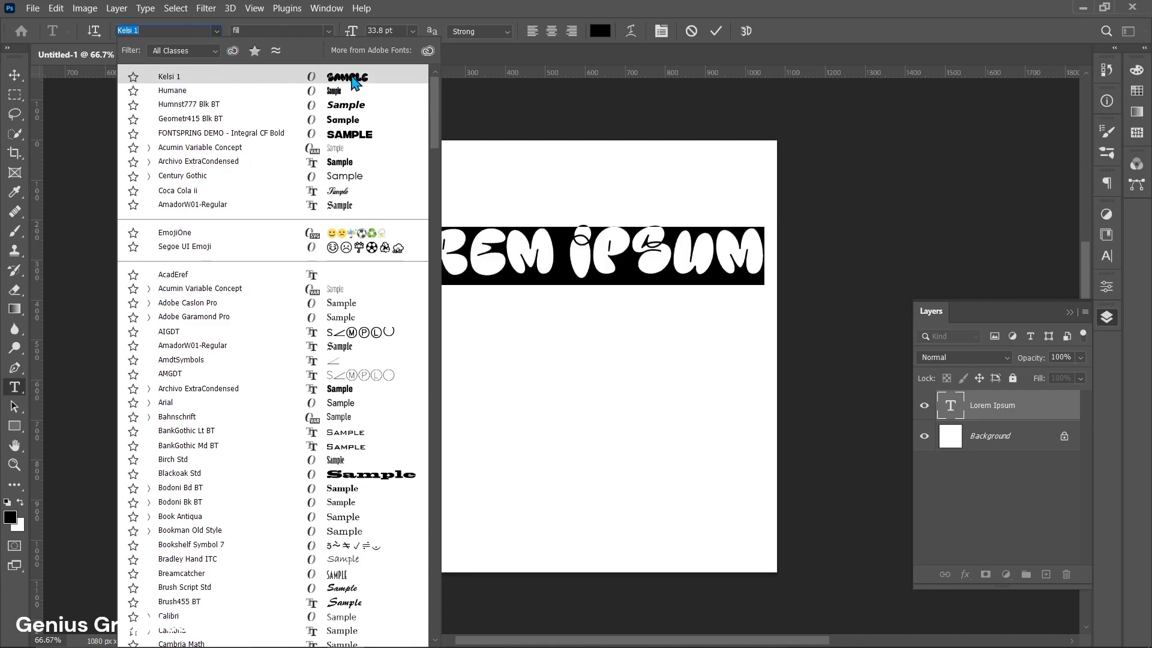
pyautogui.click(169, 76)
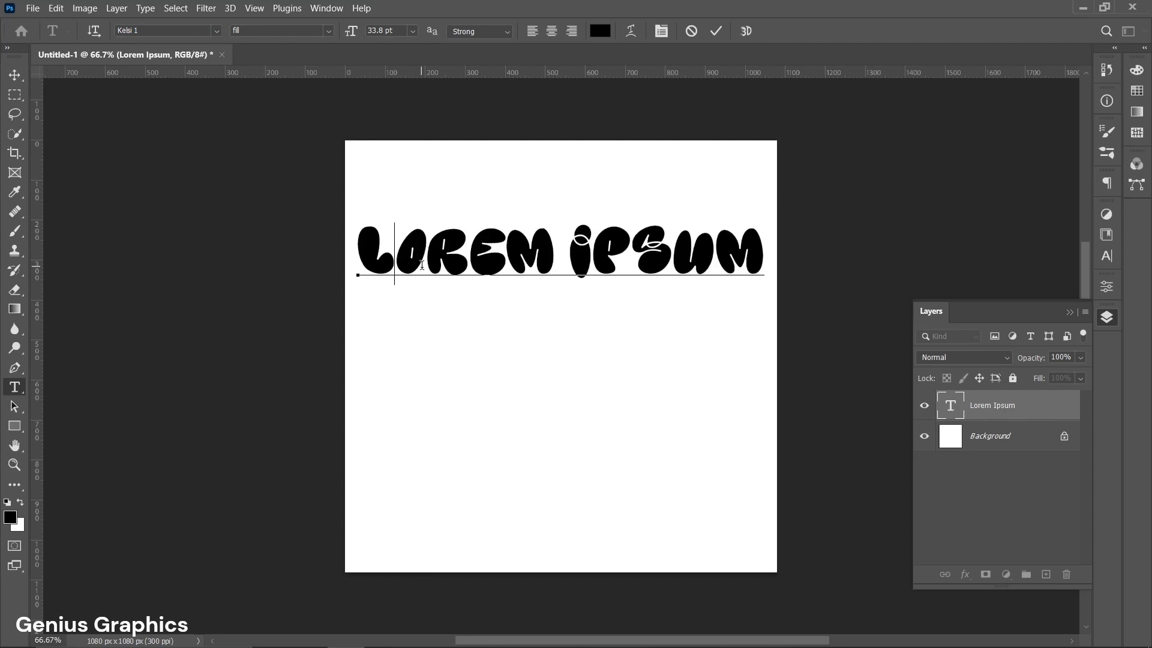
# Retype the text as 'GEN' and 'IUS' on two lines at about 121.6 pt.
pyautogui.write('GEN')
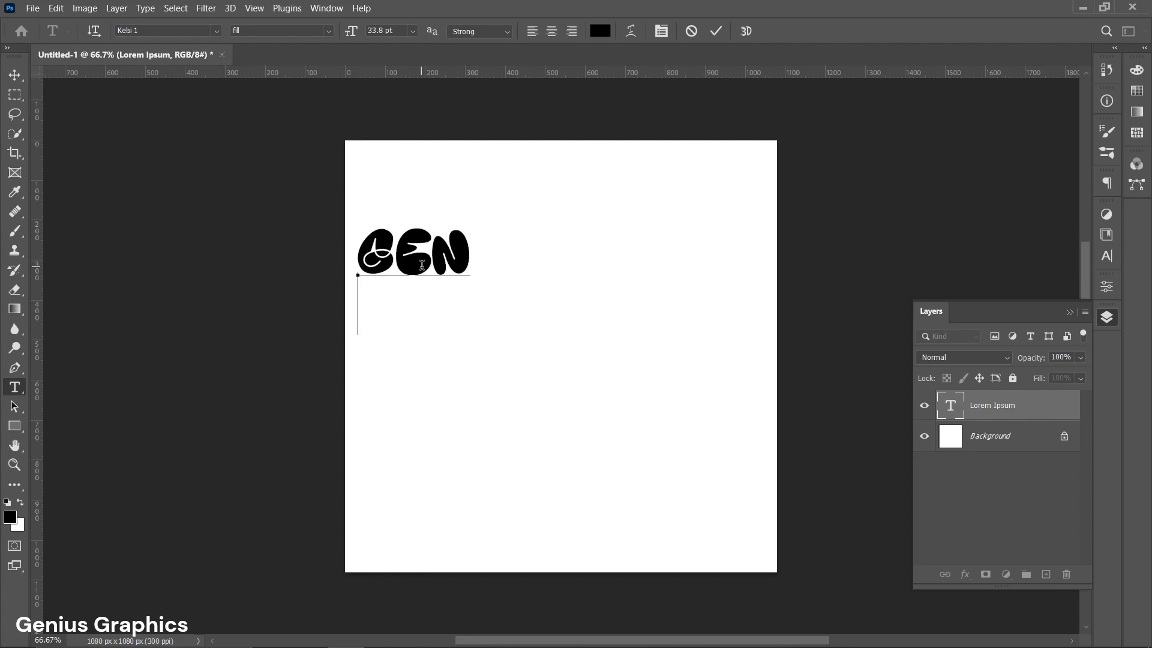
pyautogui.write('IUS')
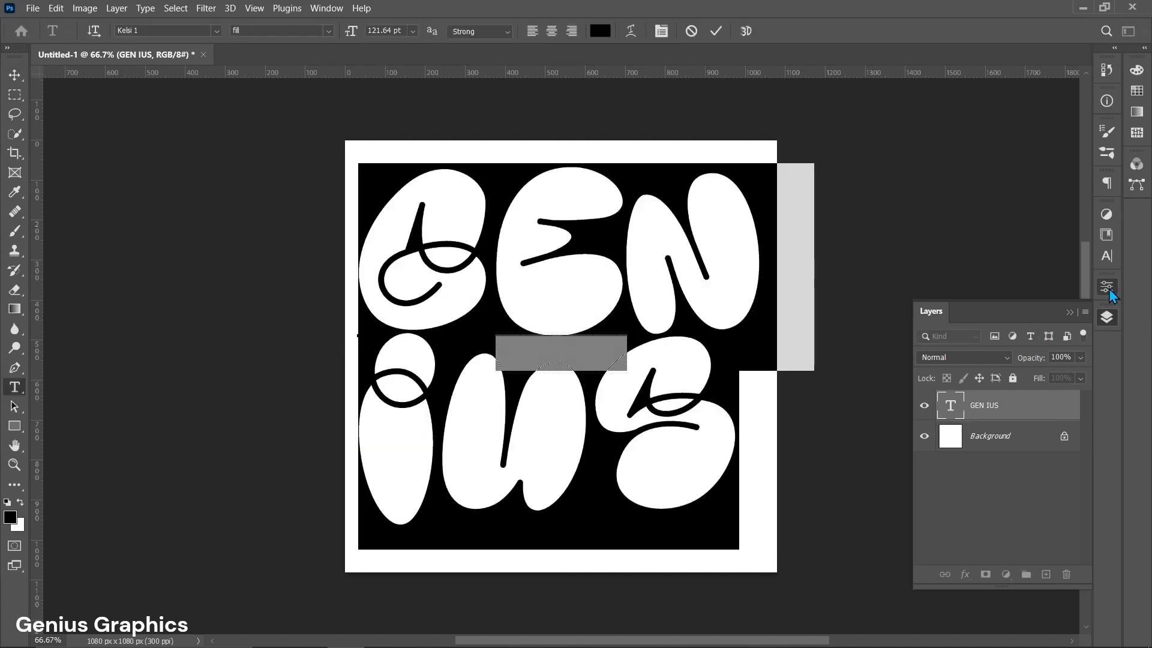
# Set the text's leading to 109 pt and tracking to 20, then commit it.
pyautogui.click(1106, 287)
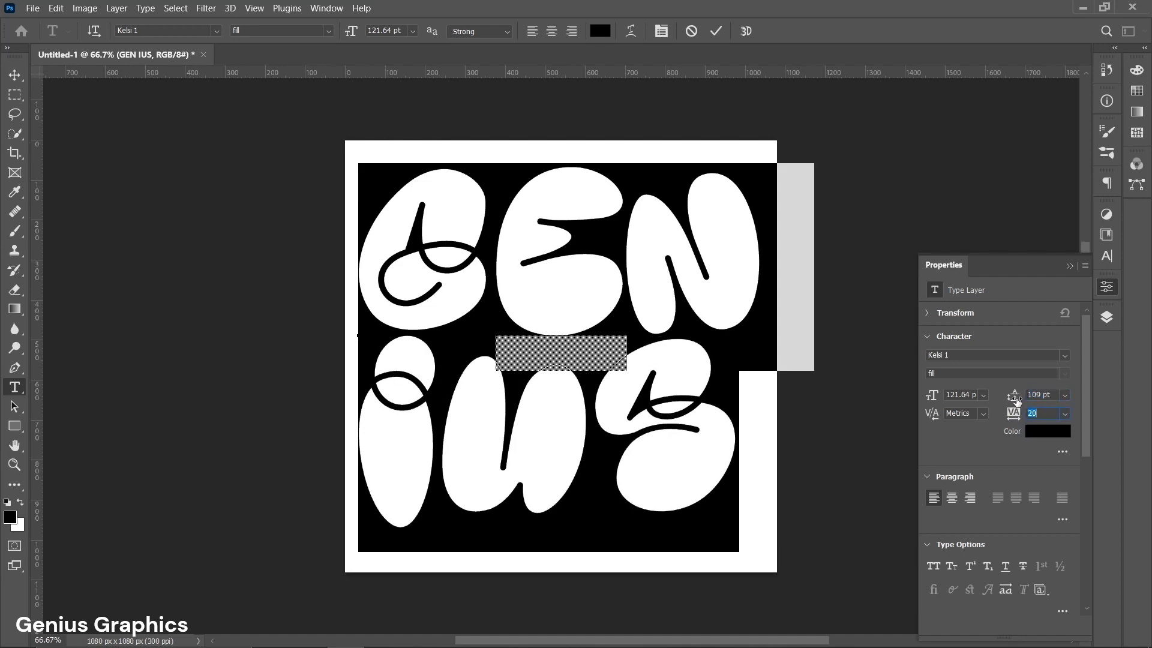
pyautogui.click(1070, 266)
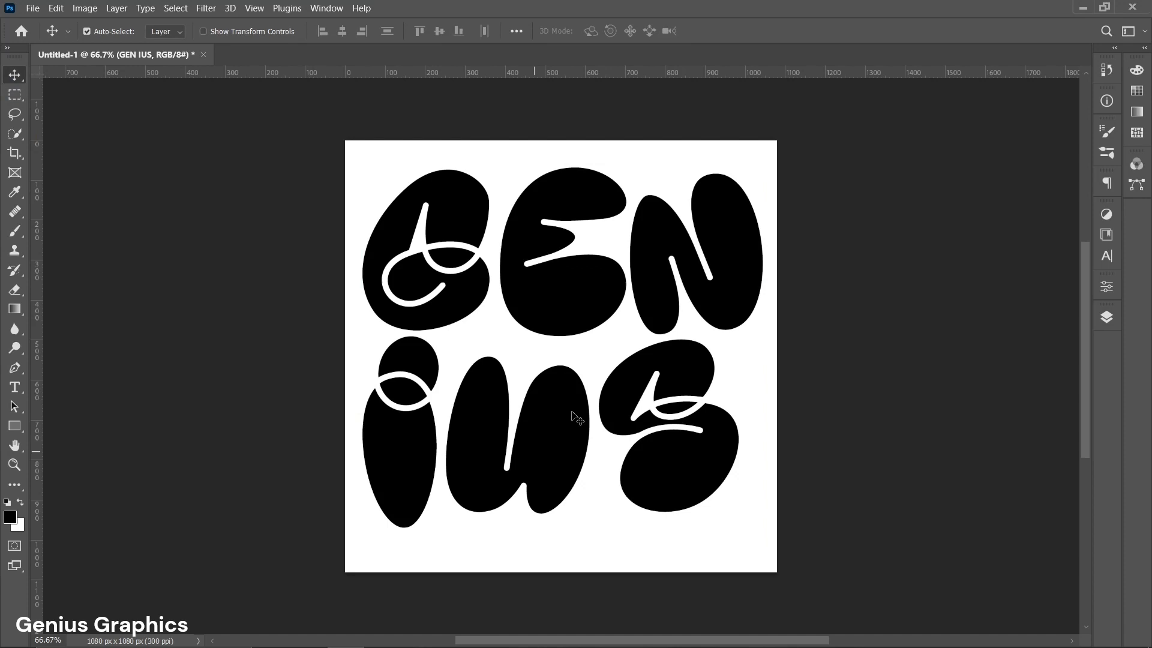
# Save a JPEG copy named INFLATE at maximum quality 12.
pyautogui.click(32, 8)
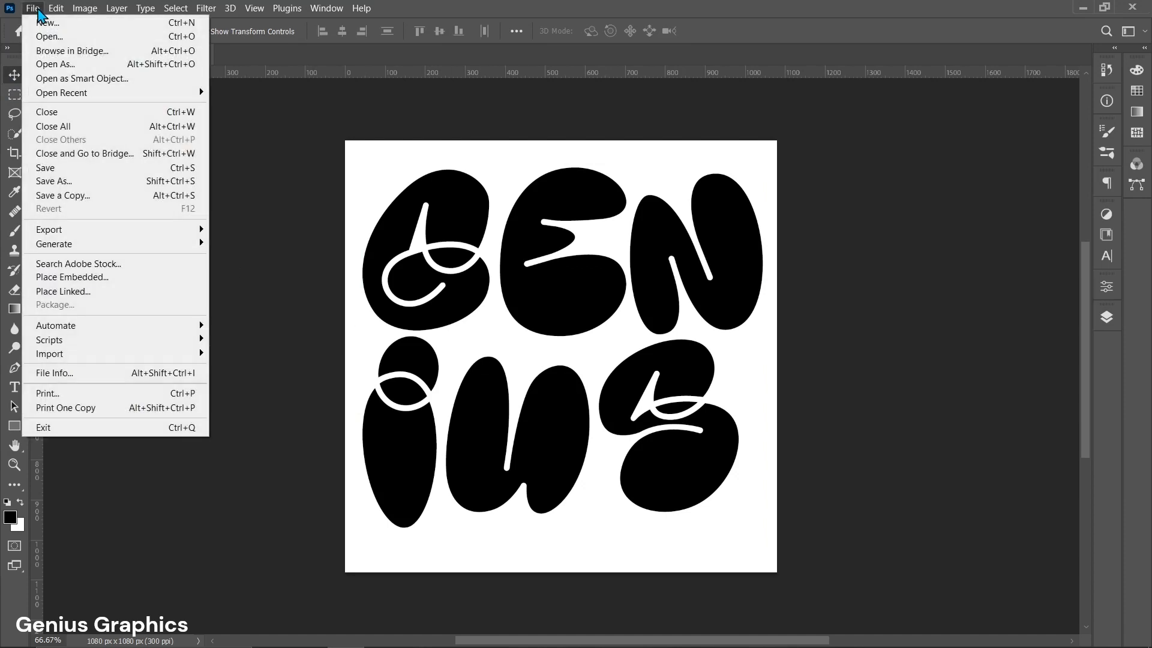
pyautogui.click(63, 196)
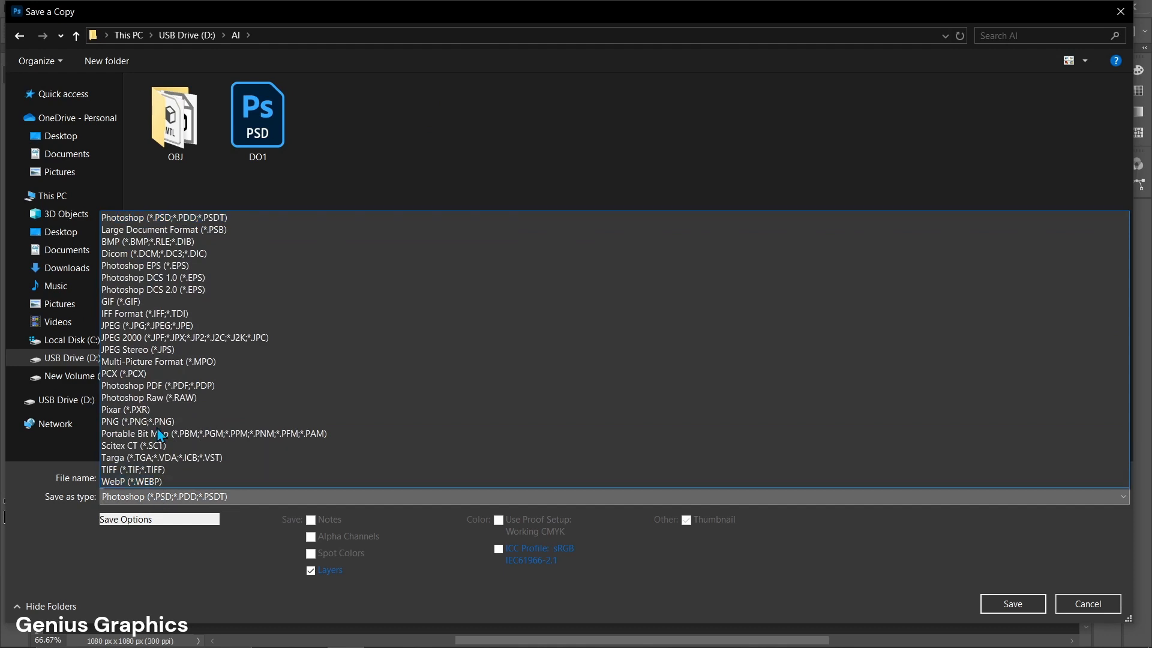
pyautogui.click(147, 325)
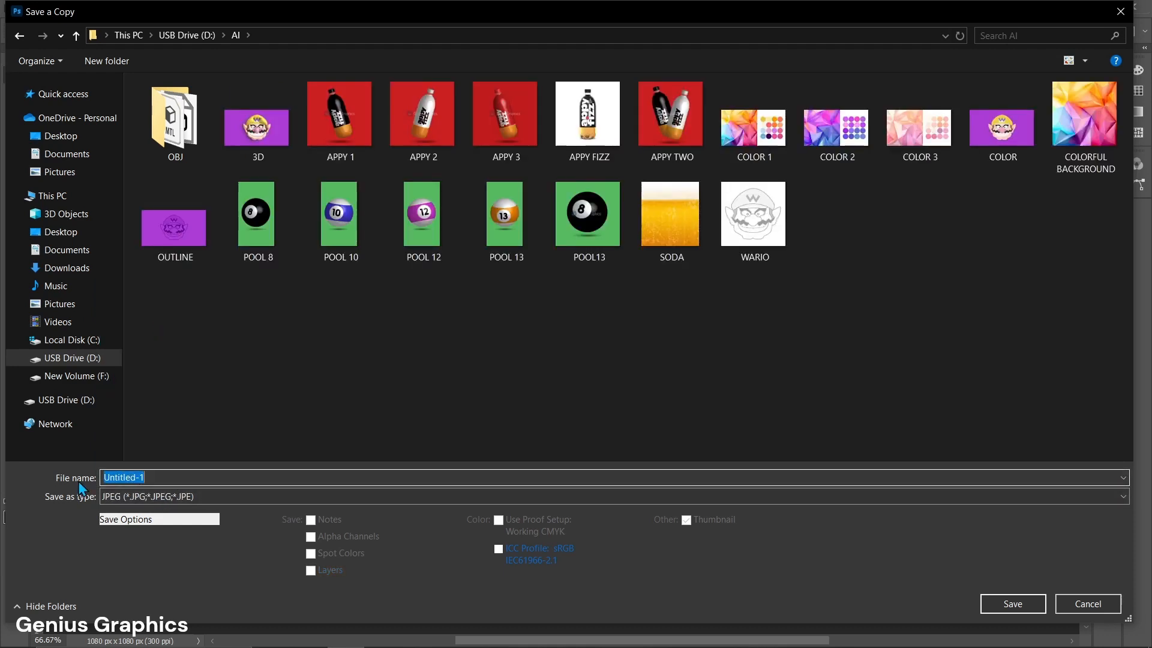
pyautogui.write('INFLA')
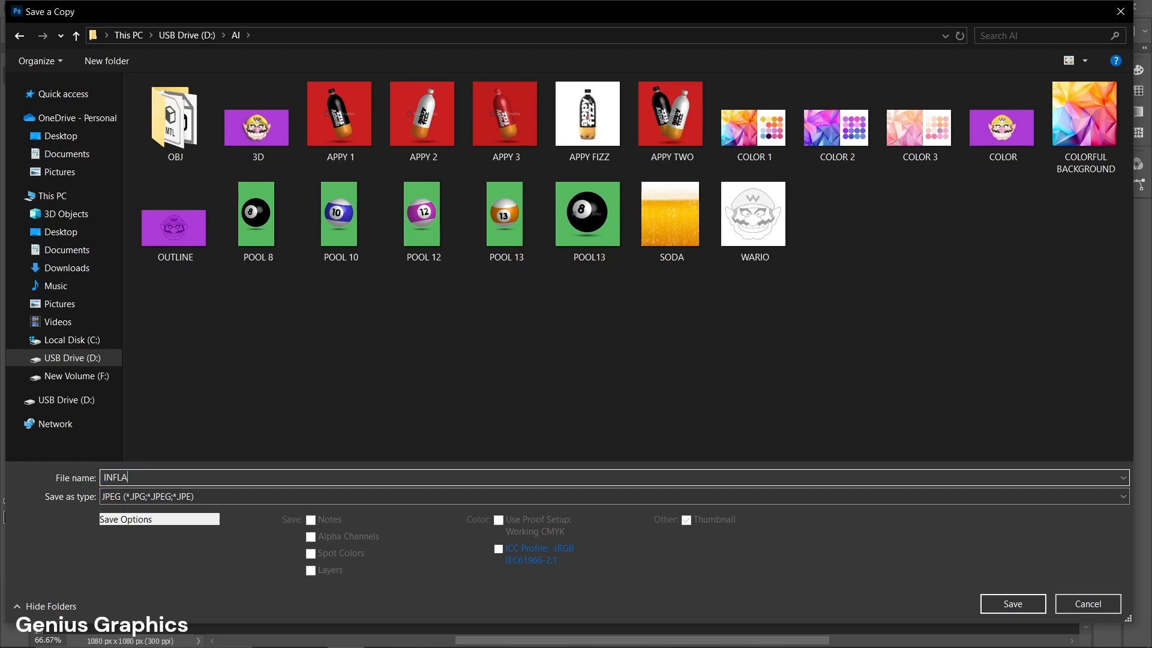
pyautogui.write('TE')
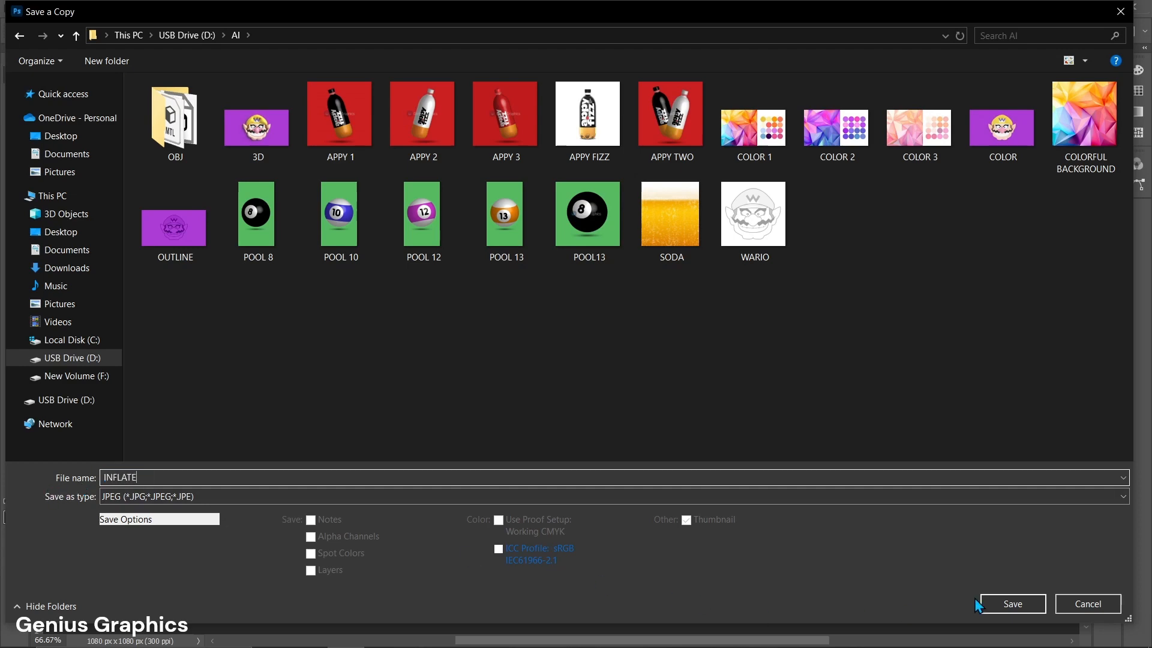
pyautogui.click(1011, 603)
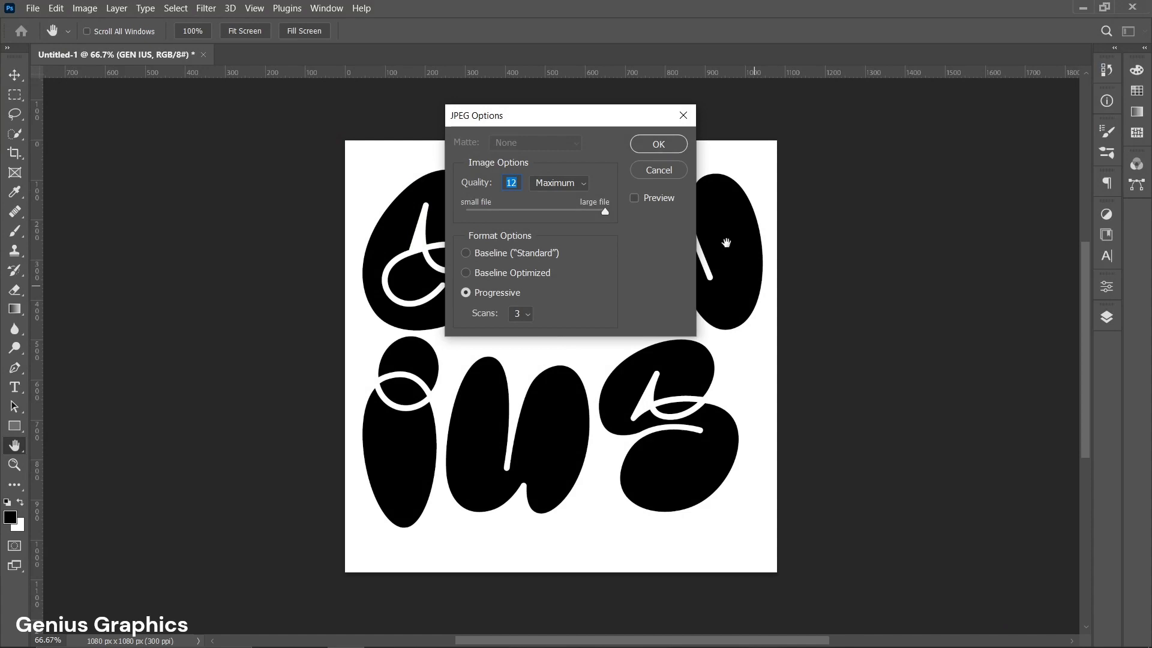
pyautogui.click(657, 144)
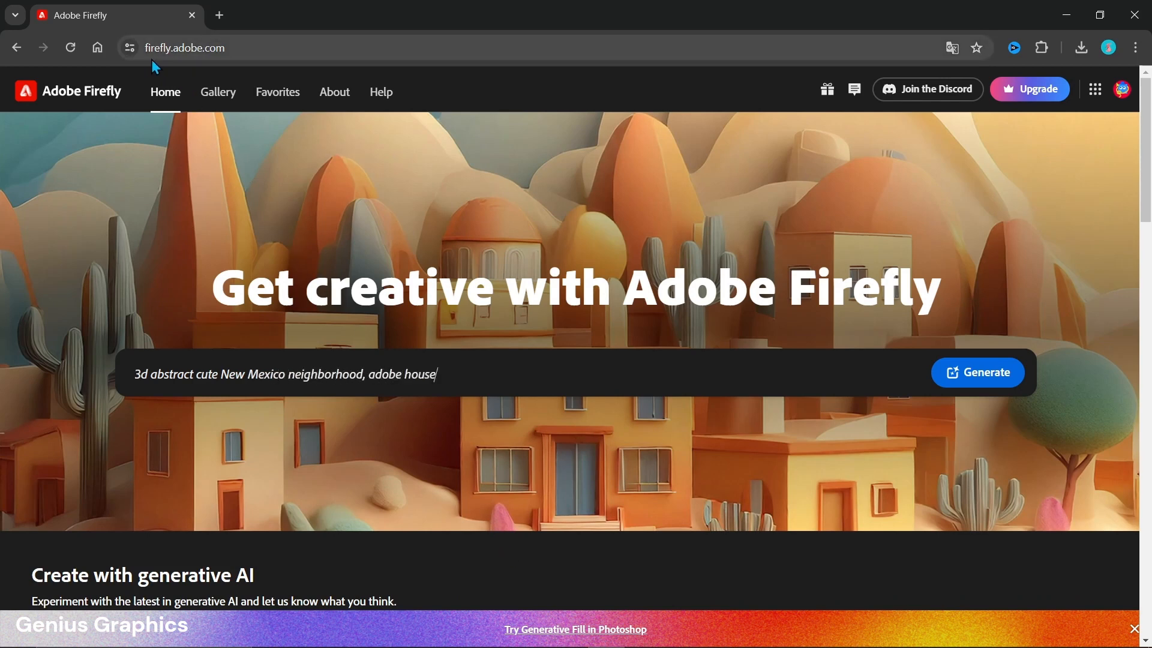
# Replace the sample prompt with the inflated blue cushion description and generate images.
pyautogui.write('s, sunny desert')
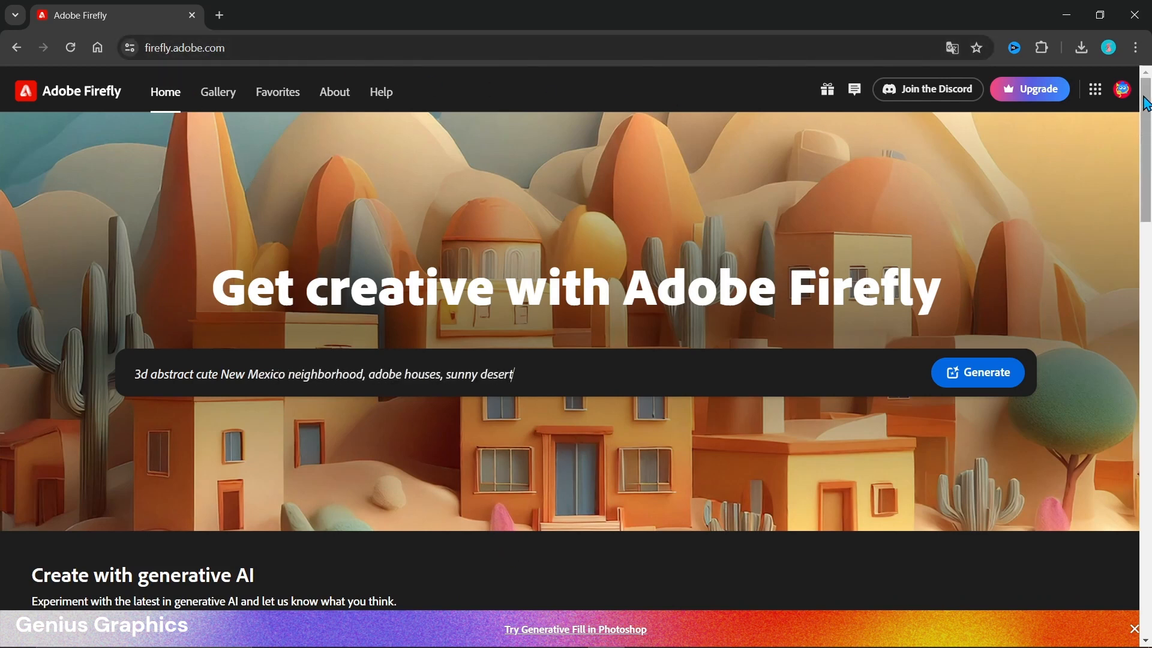
pyautogui.press('Backspace')
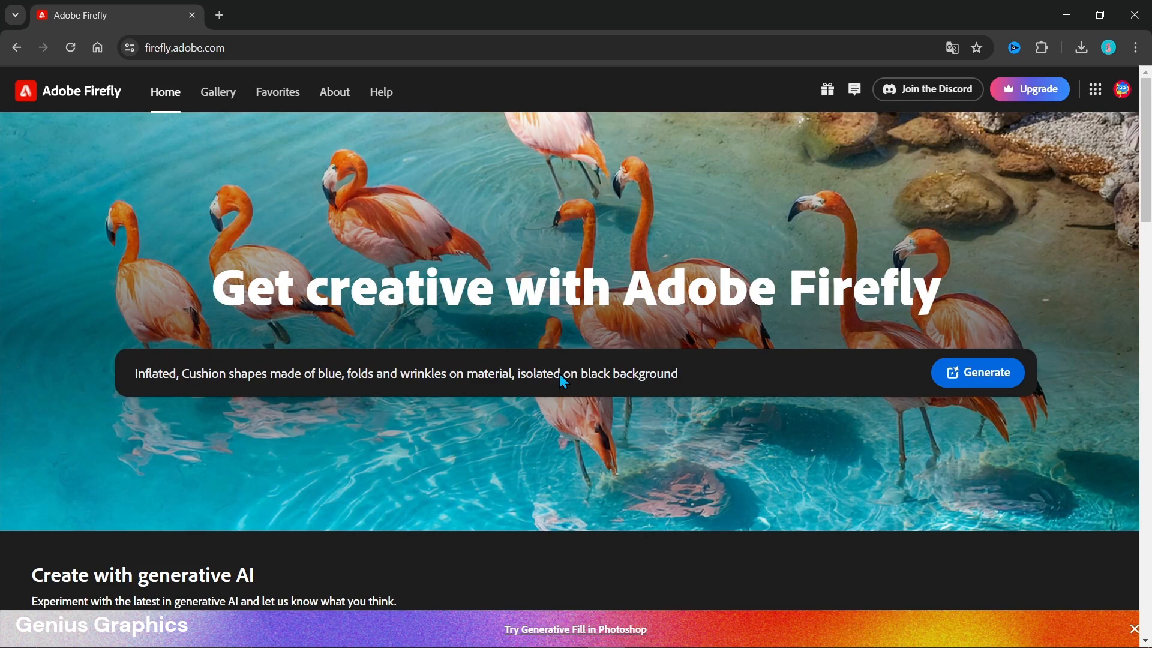
pyautogui.moveTo(273, 396)
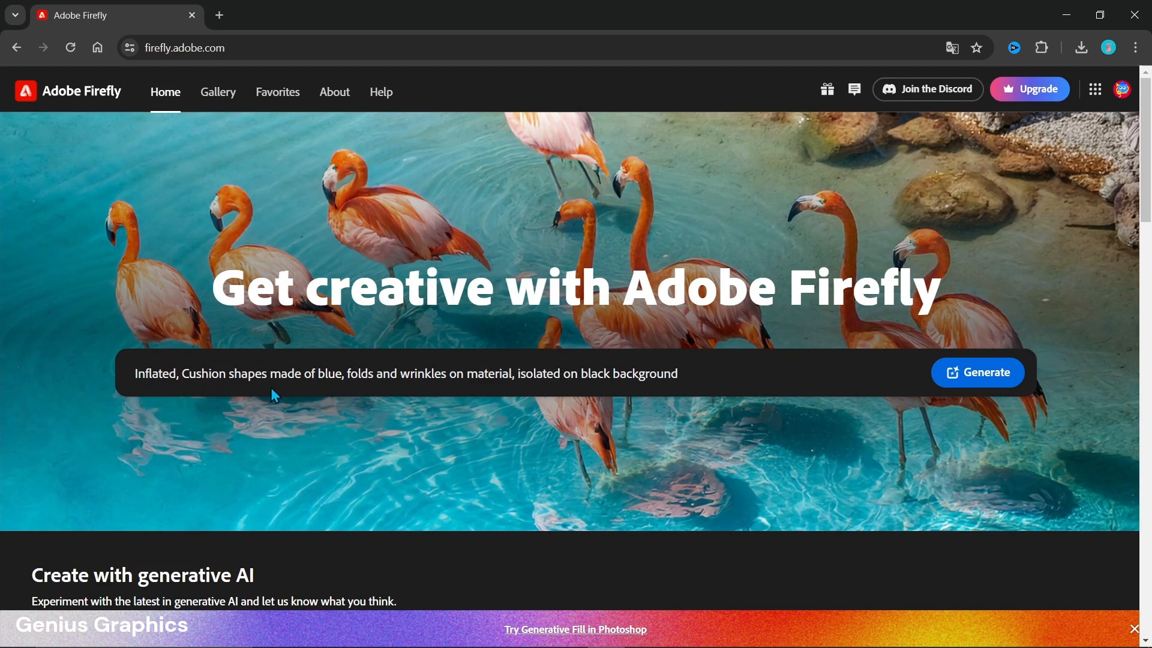
pyautogui.moveTo(772, 429)
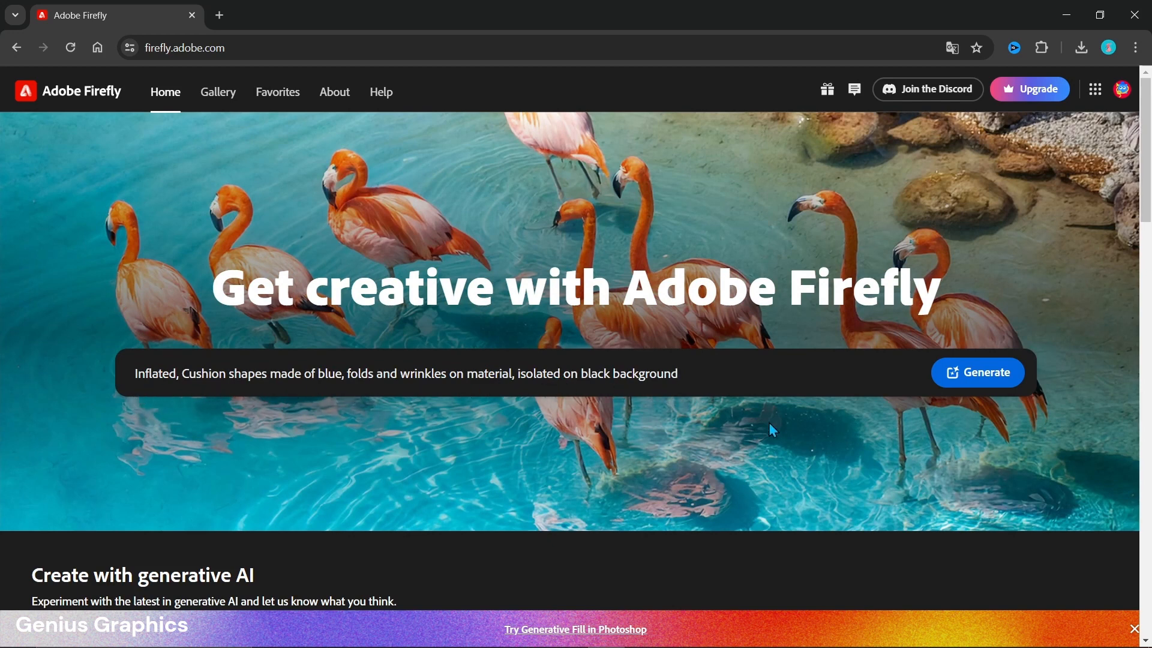
pyautogui.click(977, 372)
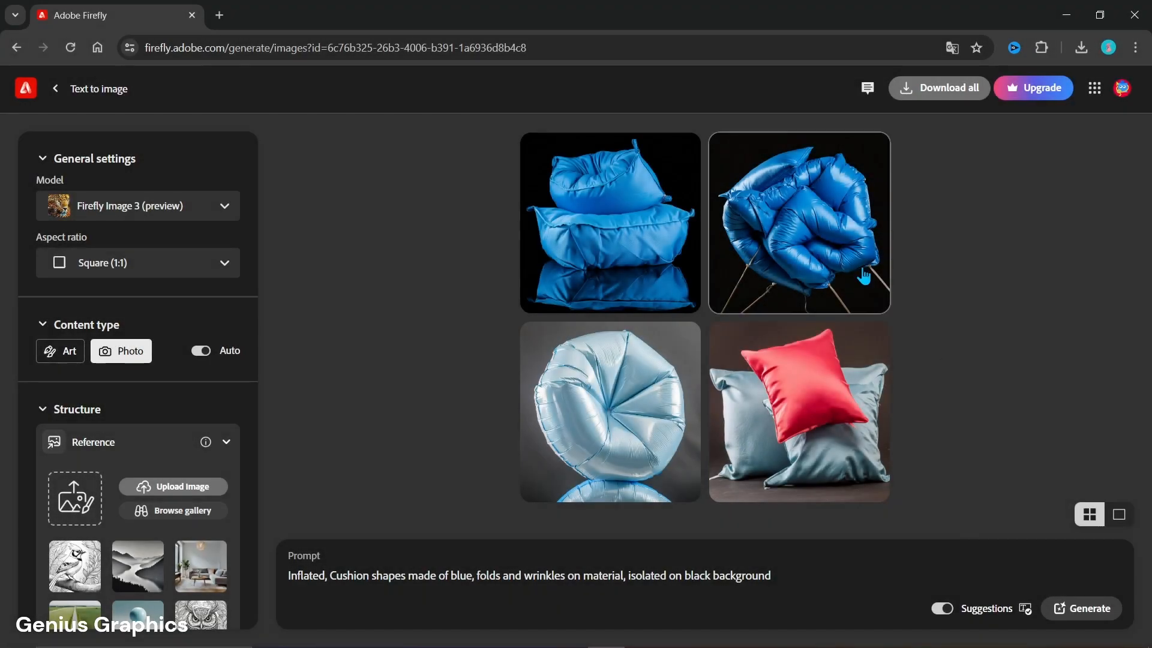
pyautogui.moveTo(789, 413)
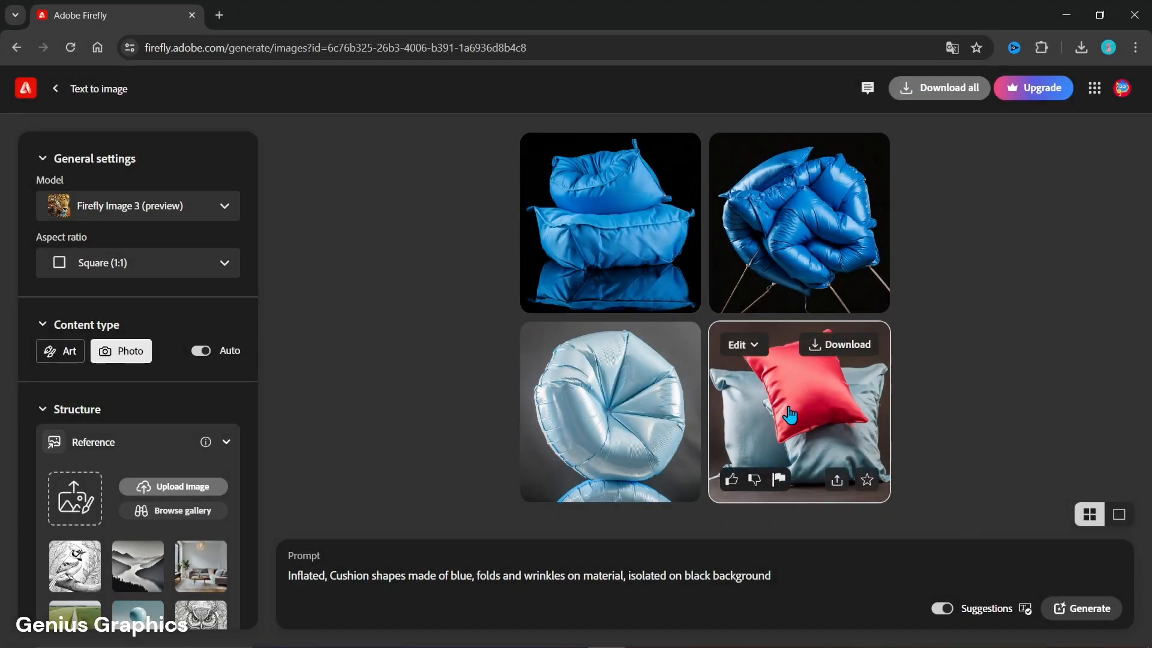
pyautogui.moveTo(836, 231)
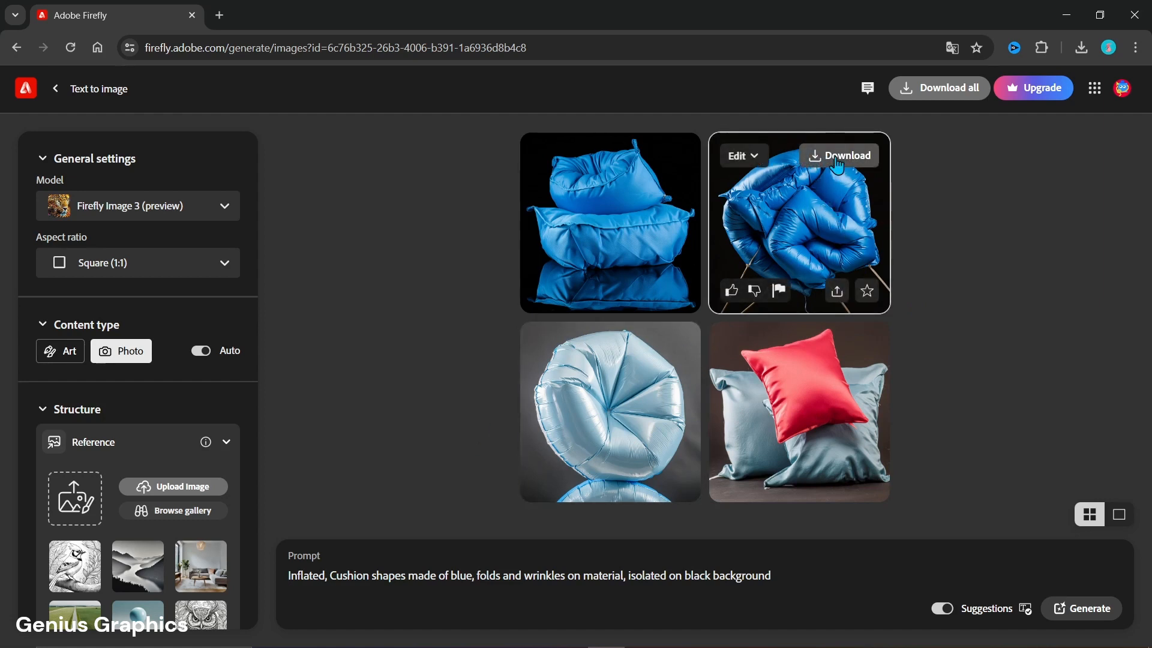
pyautogui.moveTo(863, 239)
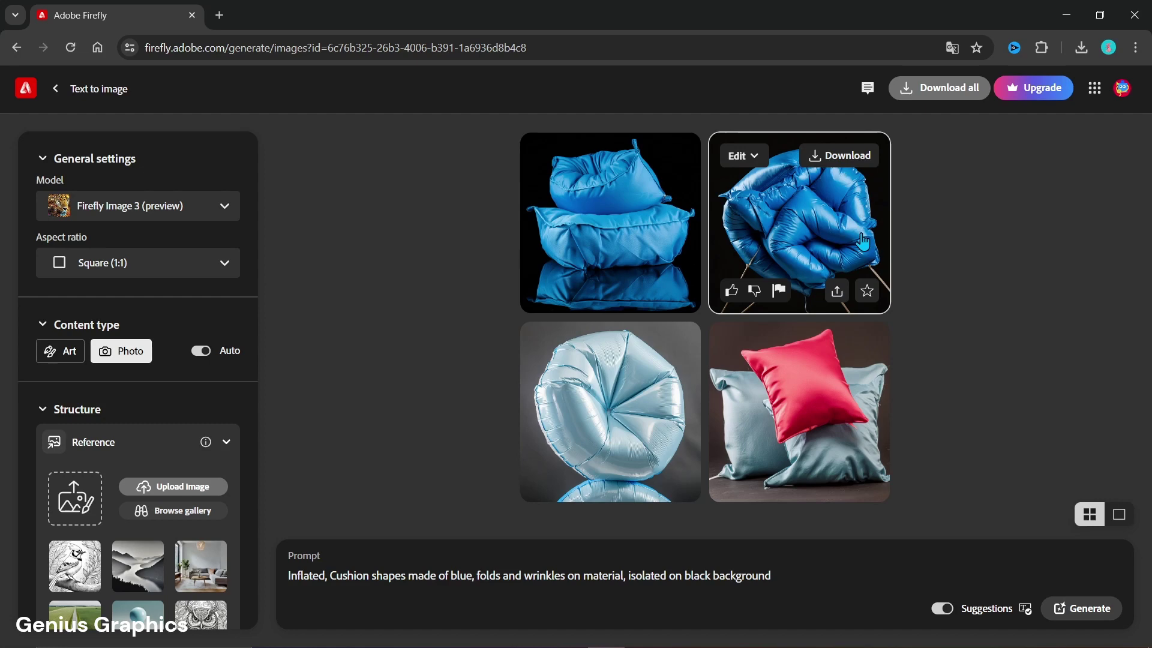
# Download the second, tangled blue cushion result as a JPG and confirm it downloaded.
pyautogui.click(1080, 47)
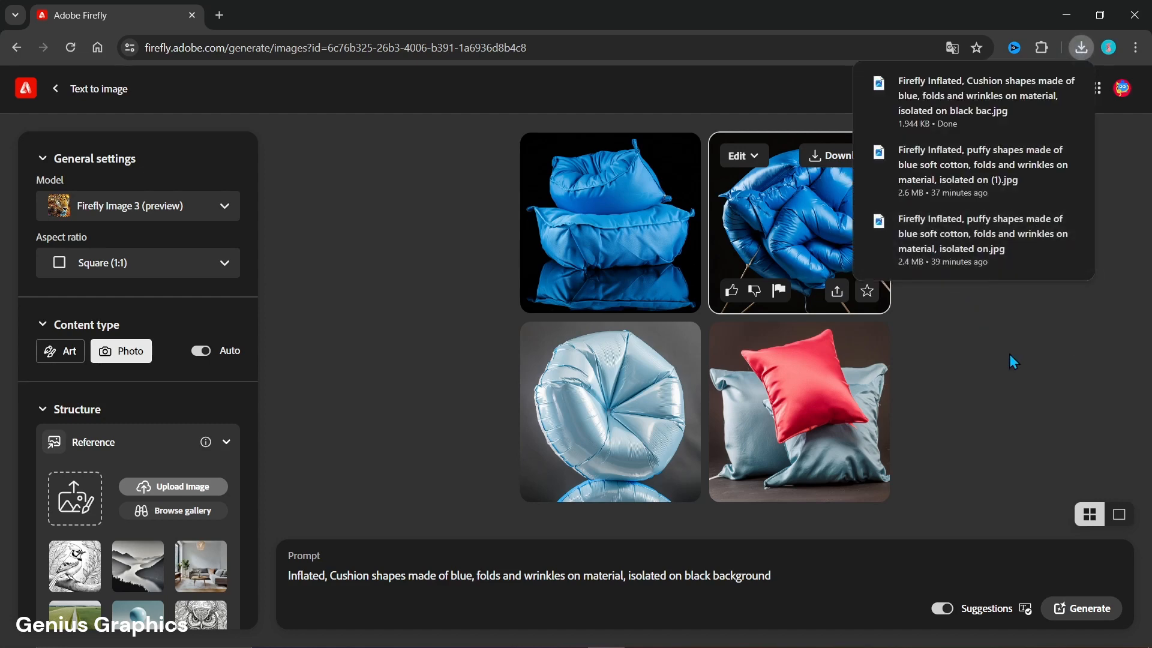
pyautogui.click(1079, 48)
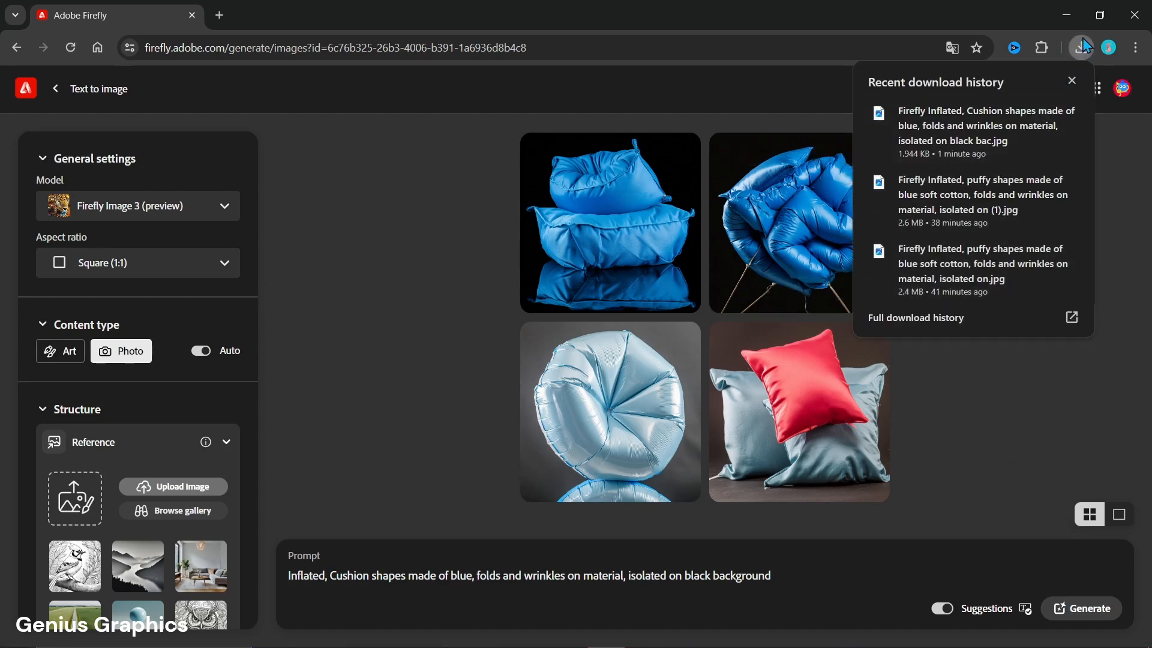
pyautogui.click(1071, 79)
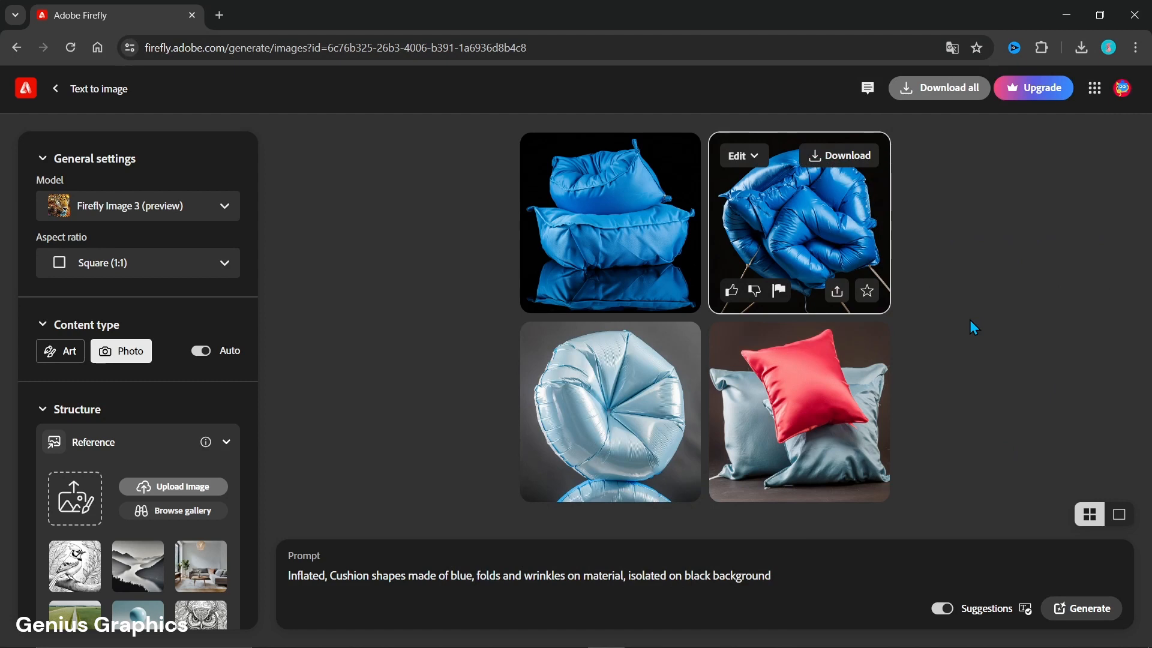
# Upload the INFLATE lettering image as the Structure reference.
pyautogui.scroll(-3)
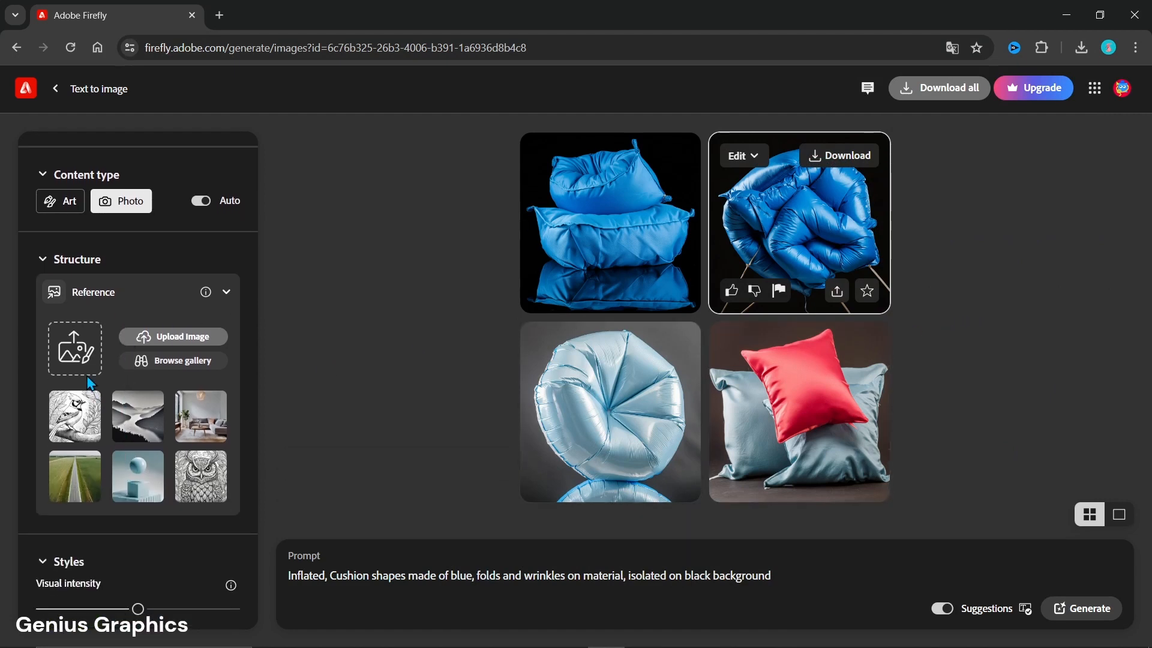
pyautogui.scroll(-3)
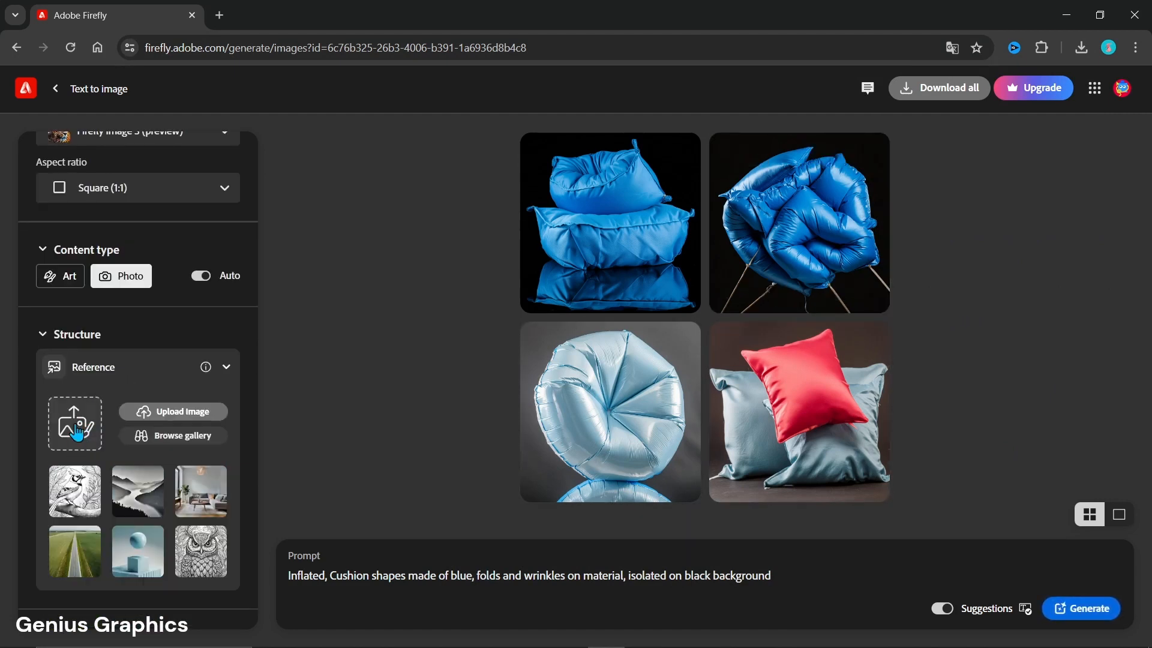
pyautogui.click(173, 412)
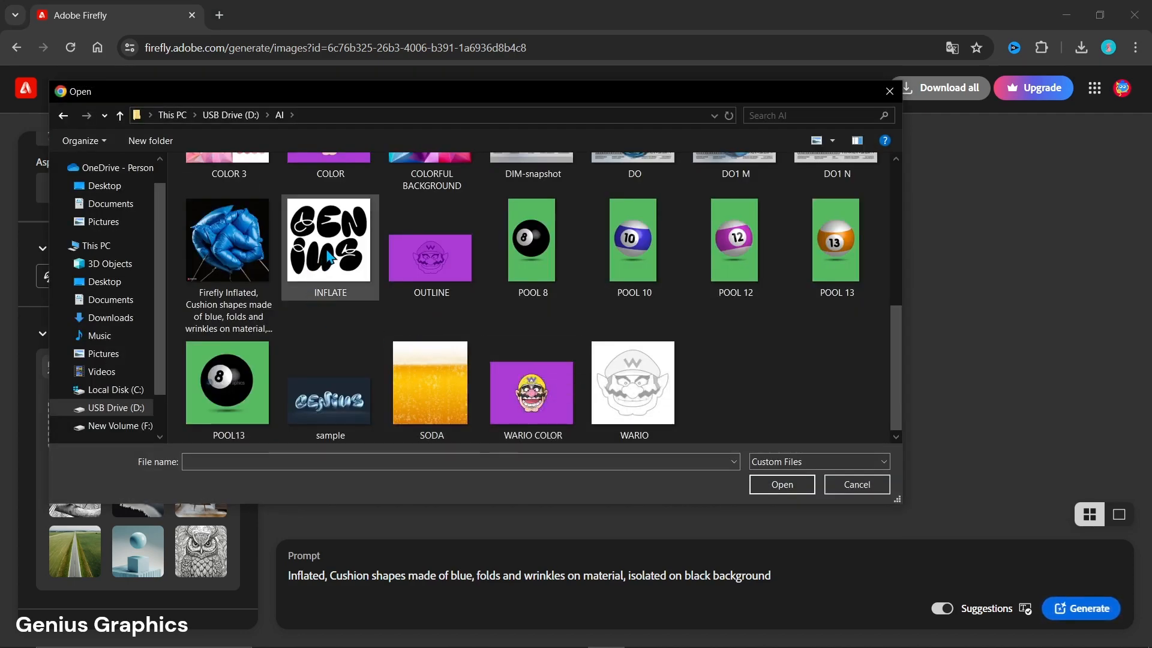
pyautogui.moveTo(330, 253)
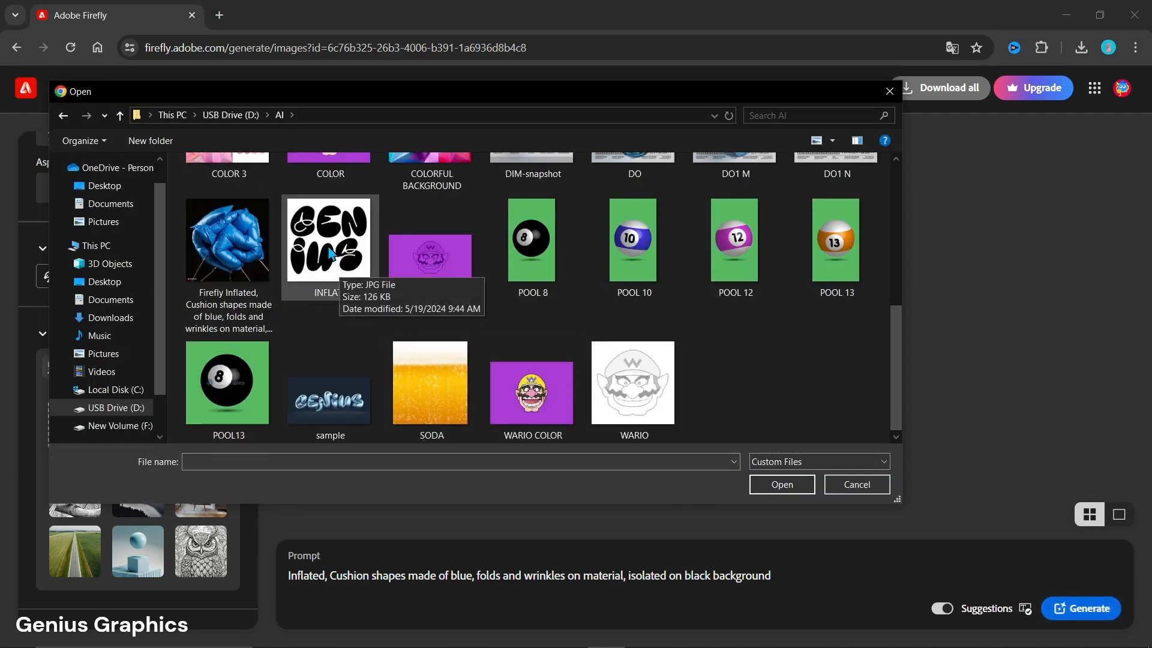
pyautogui.click(330, 239)
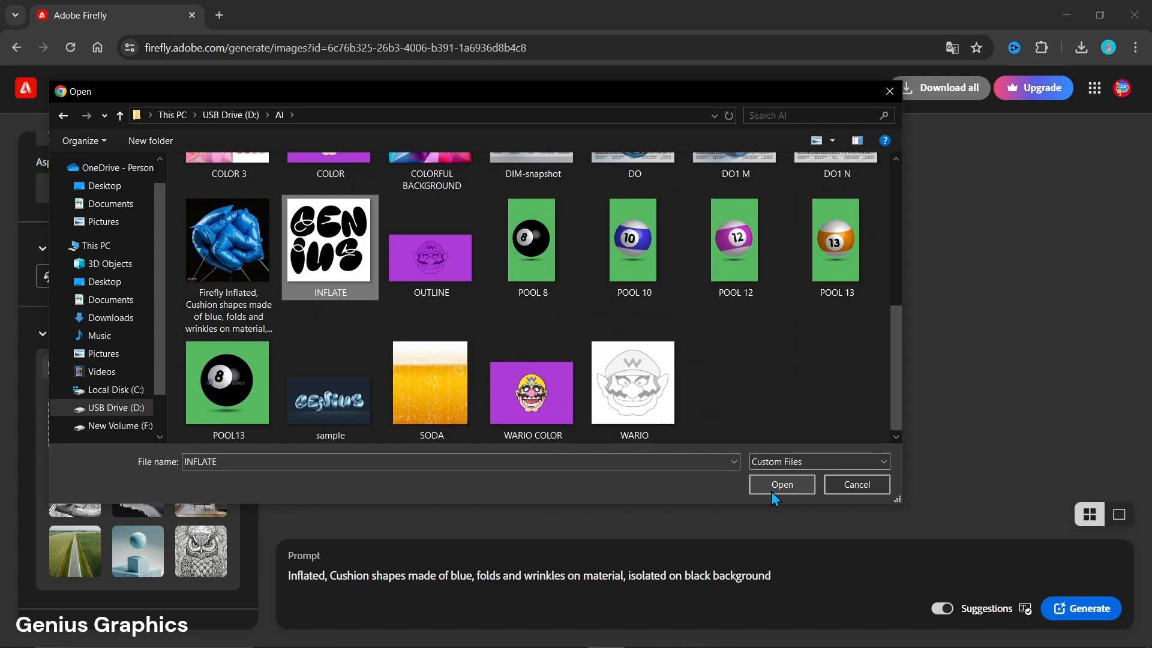
pyautogui.click(782, 484)
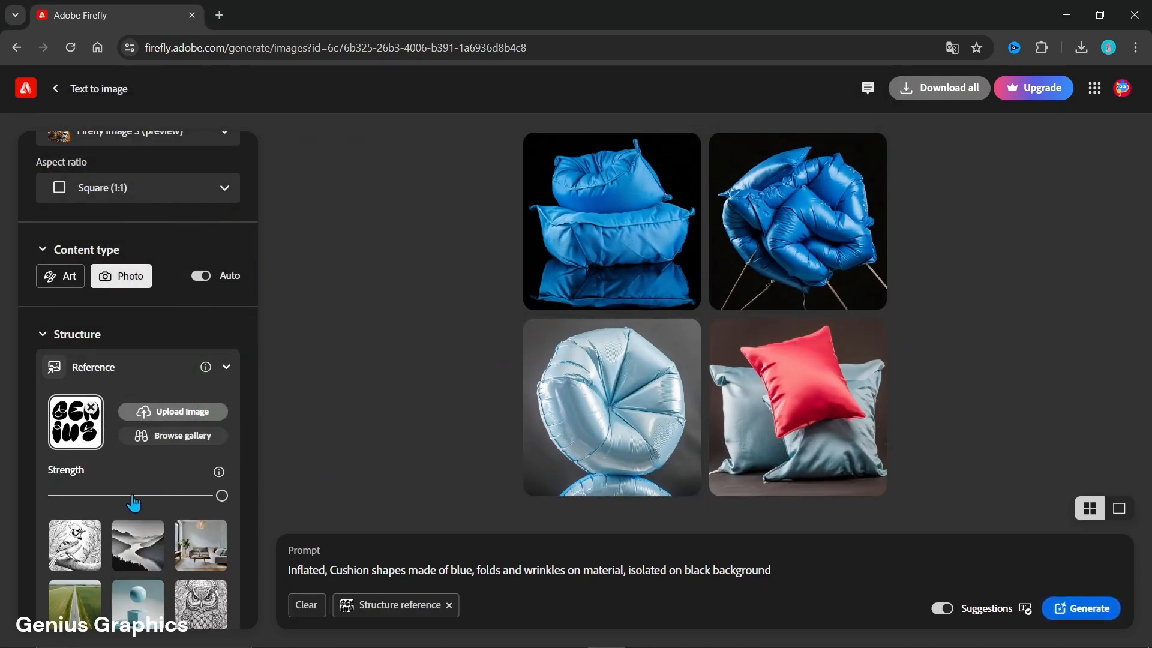
pyautogui.scroll(3)
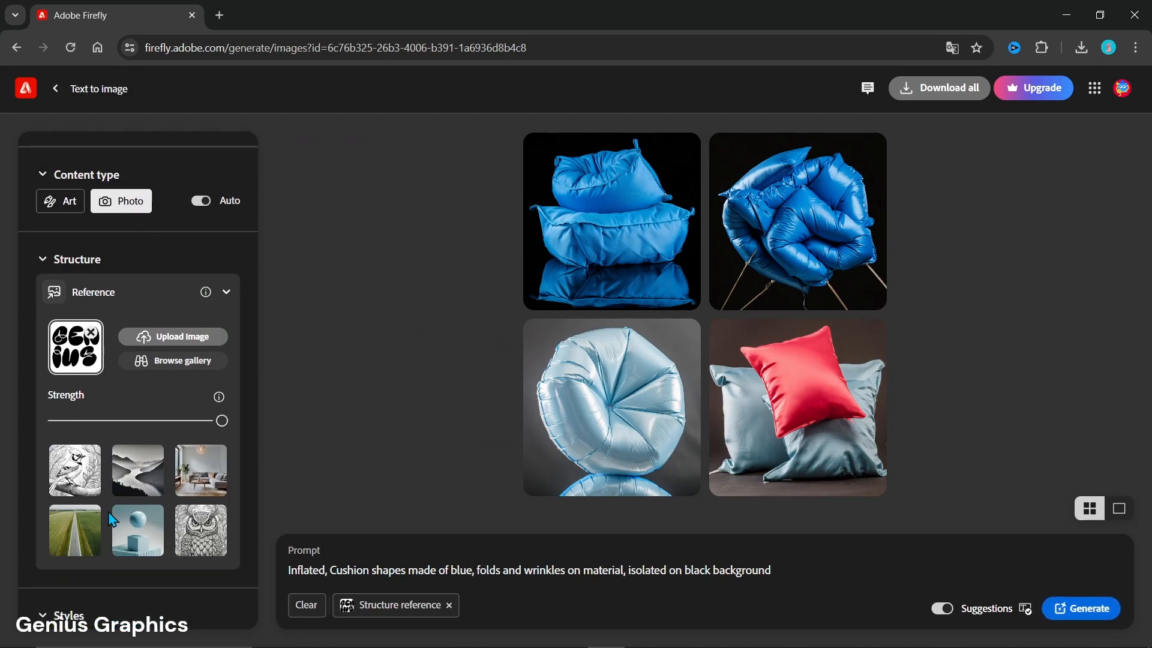
pyautogui.scroll(-3)
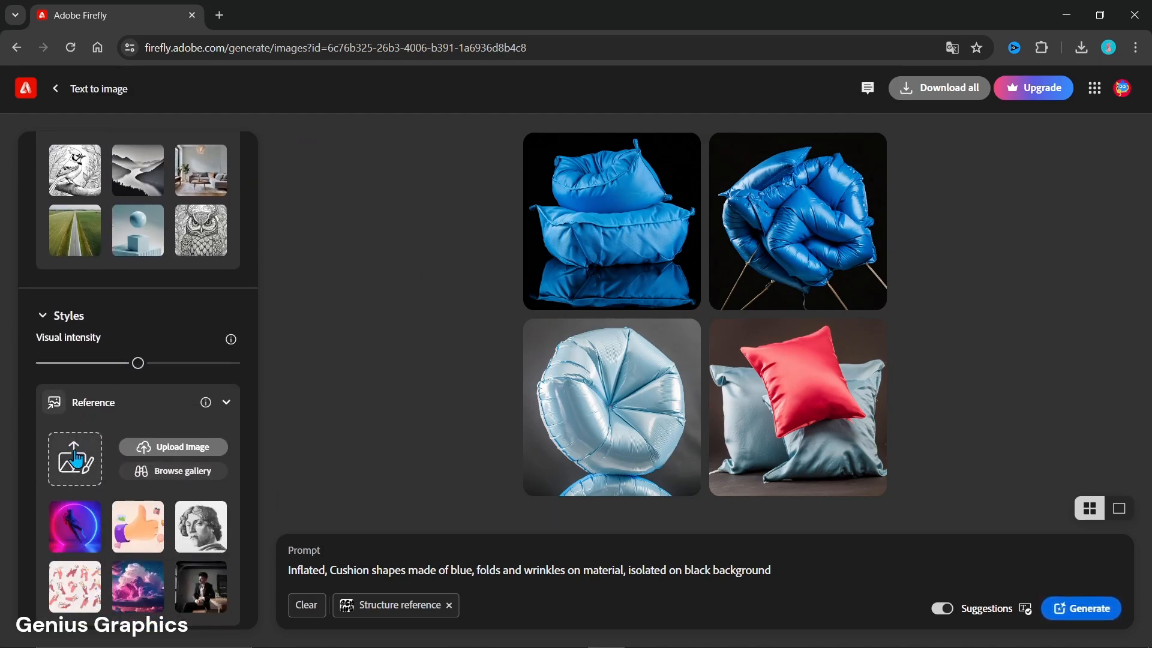
# Upload the downloaded blue cushion JPG as the Style reference.
pyautogui.click(172, 446)
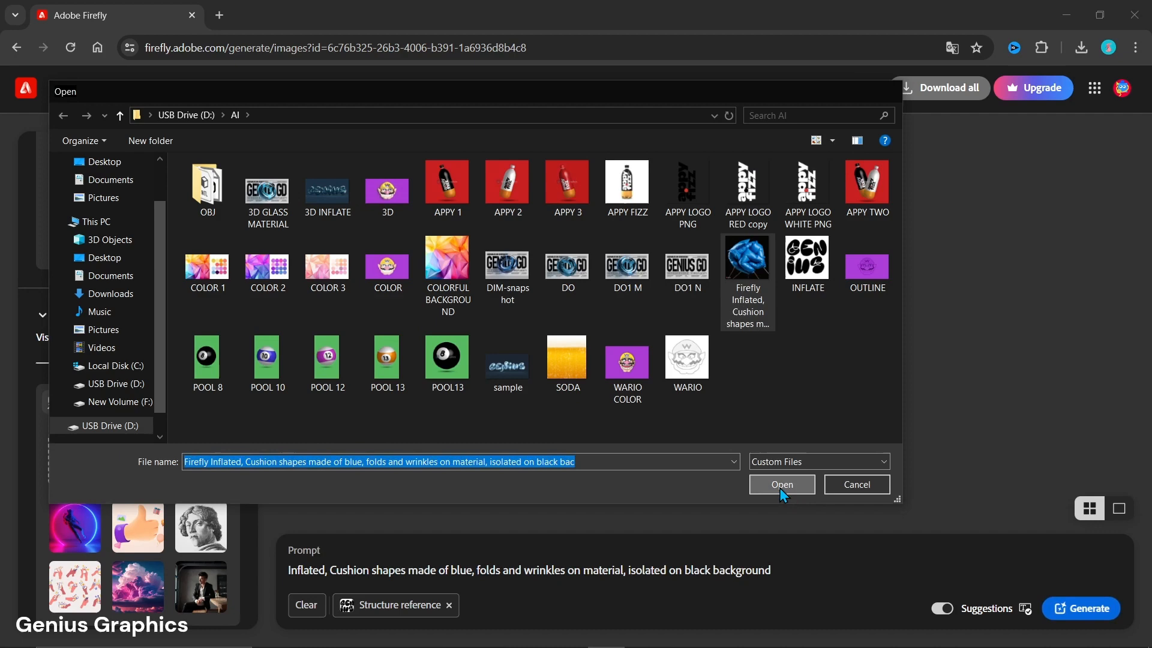
pyautogui.click(781, 484)
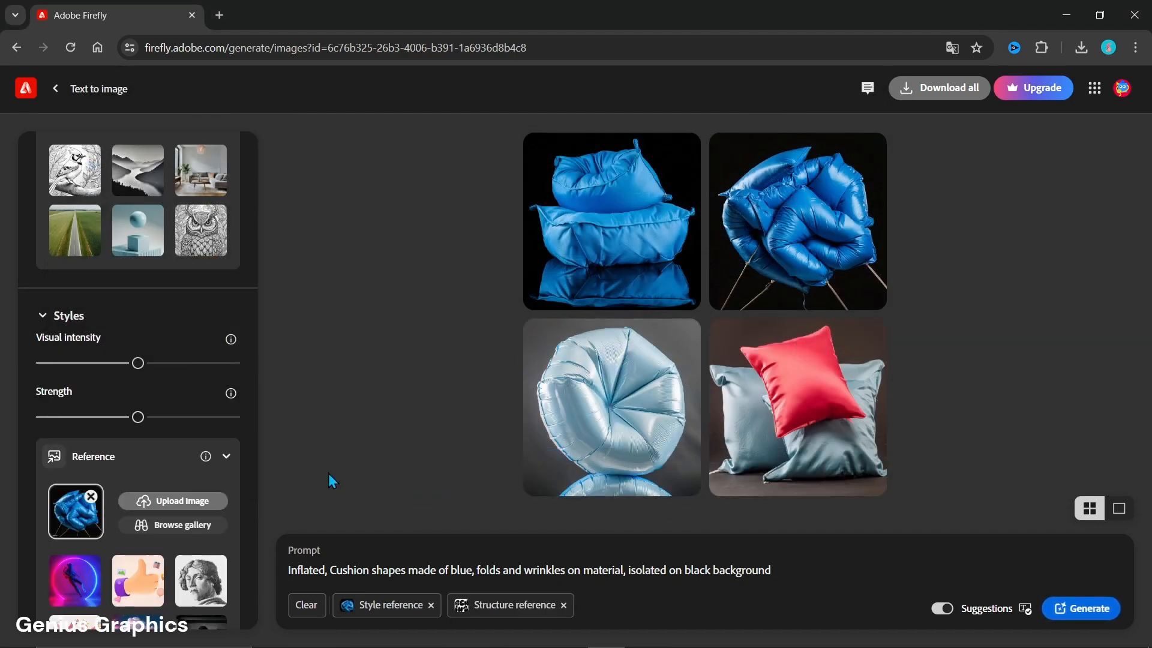
pyautogui.moveTo(649, 547)
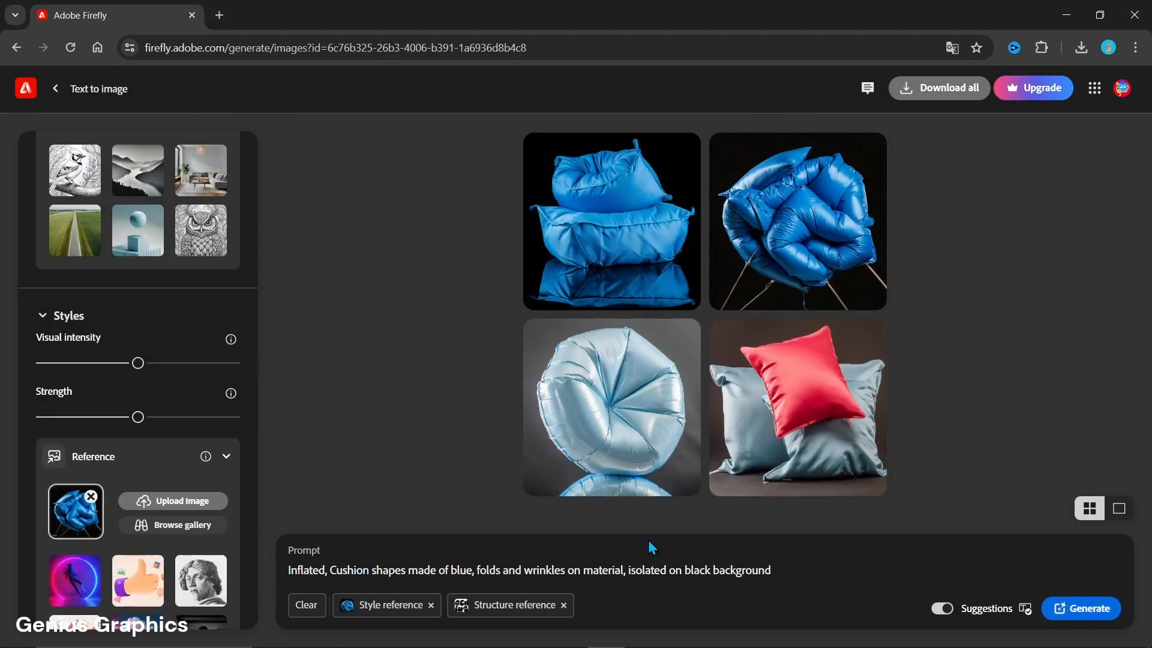
pyautogui.moveTo(1081, 608)
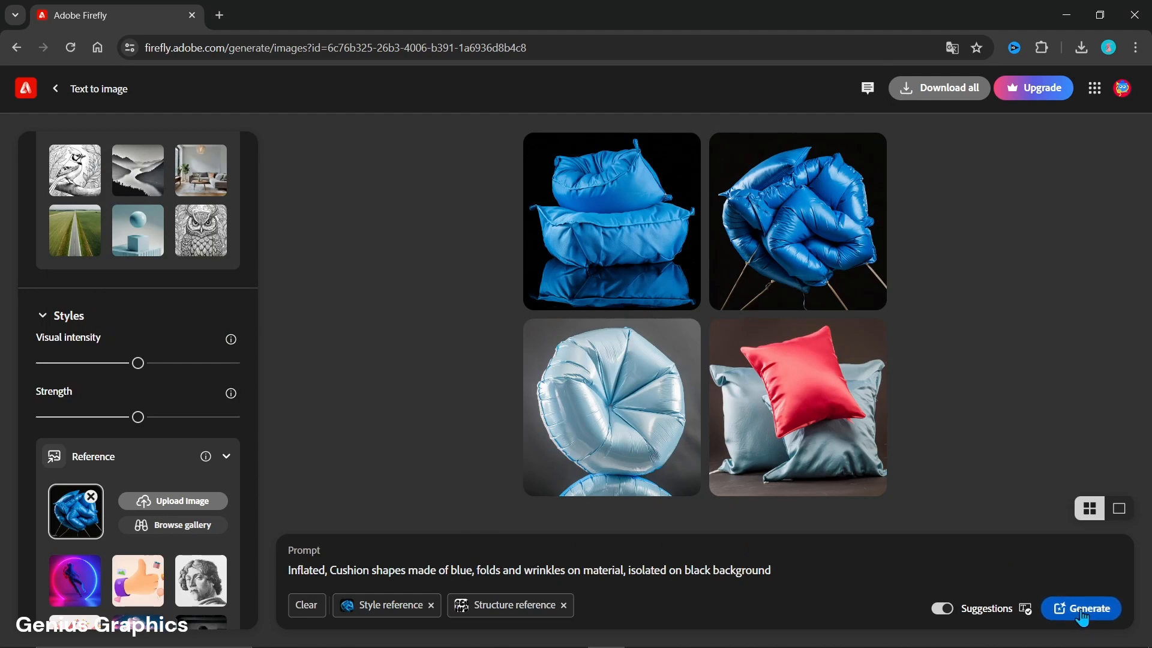
# Generate four GENIUS cushion-lettering images and preview each one enlarged before closing.
pyautogui.click(1081, 609)
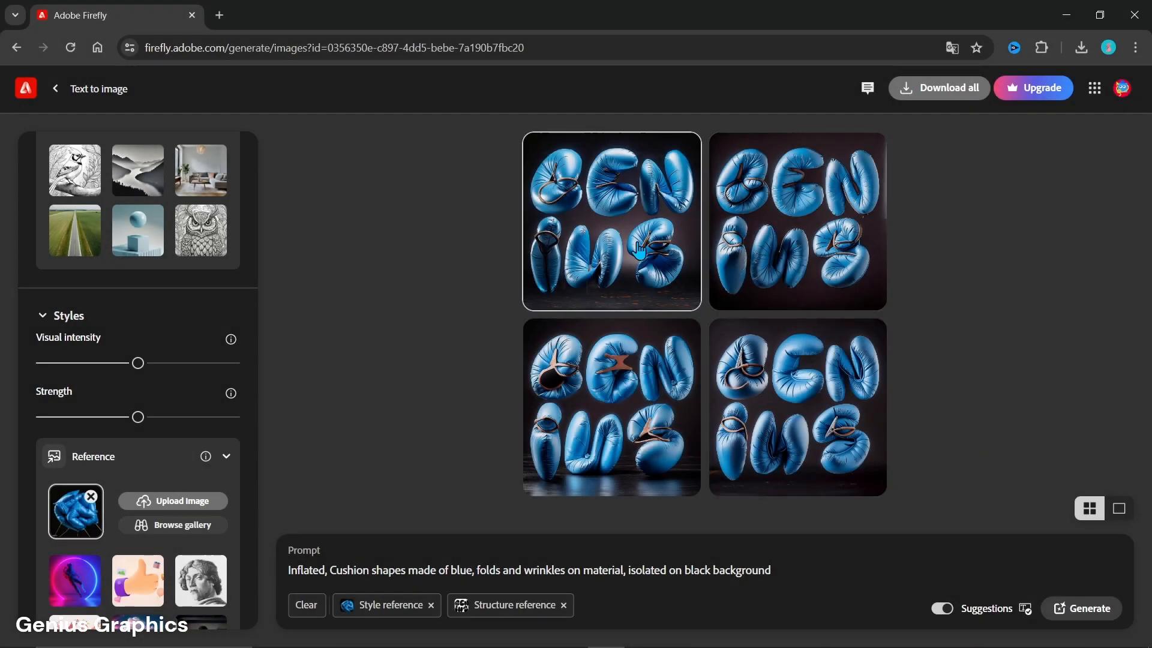
pyautogui.click(611, 221)
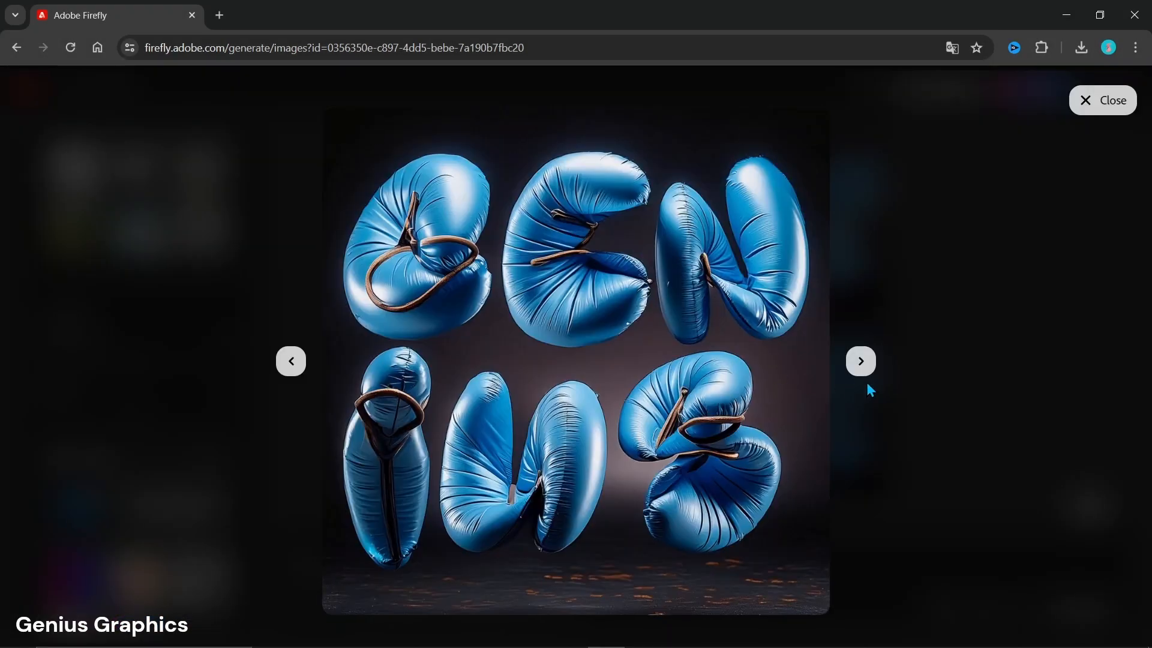
pyautogui.click(860, 360)
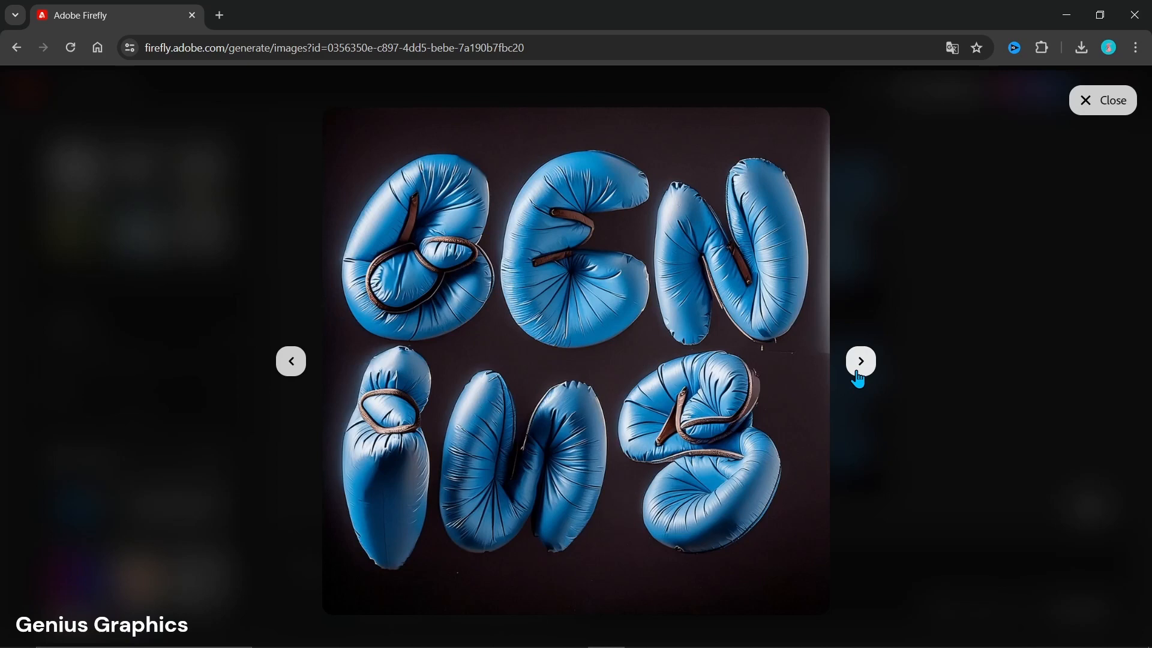
pyautogui.click(860, 361)
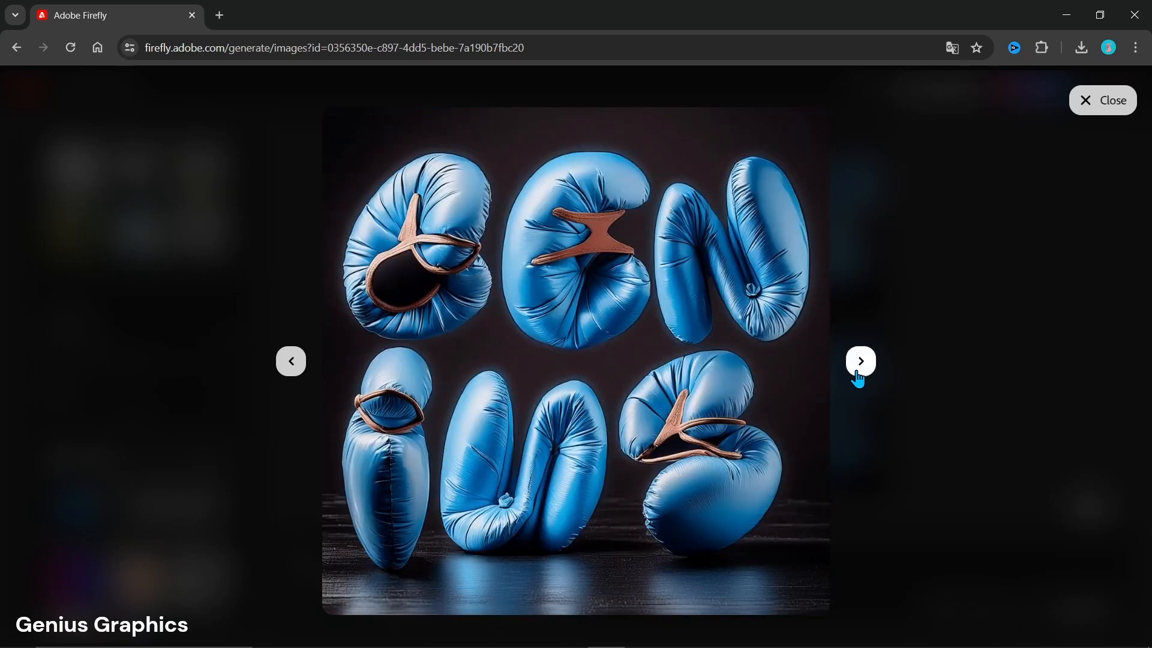
pyautogui.click(859, 361)
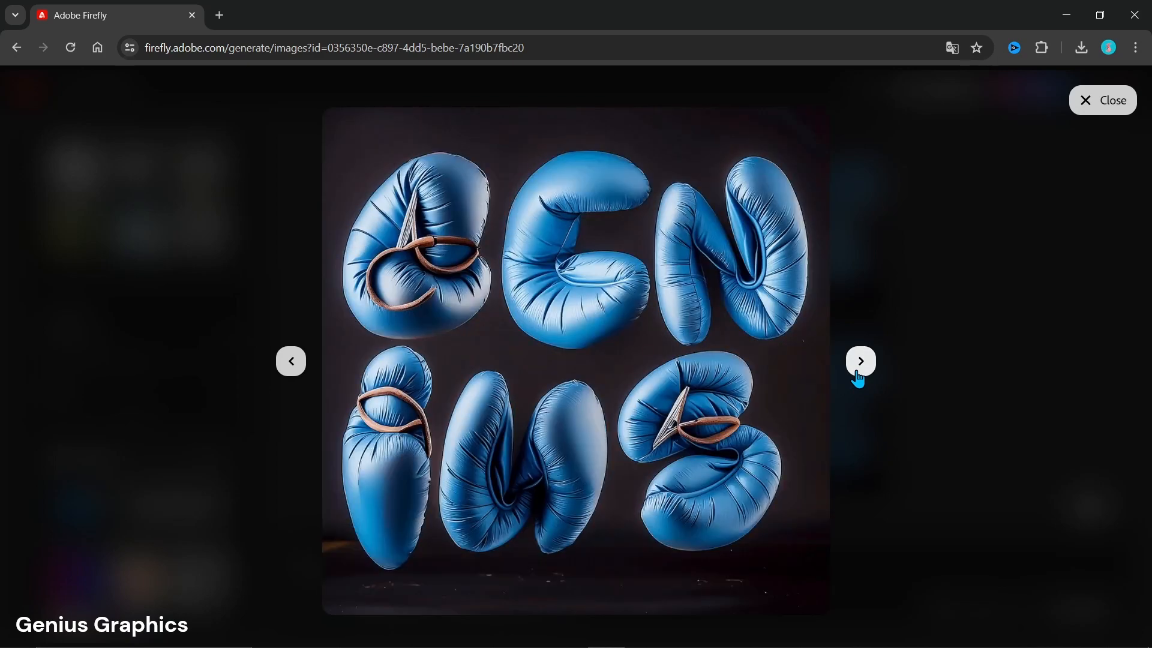
pyautogui.moveTo(924, 473)
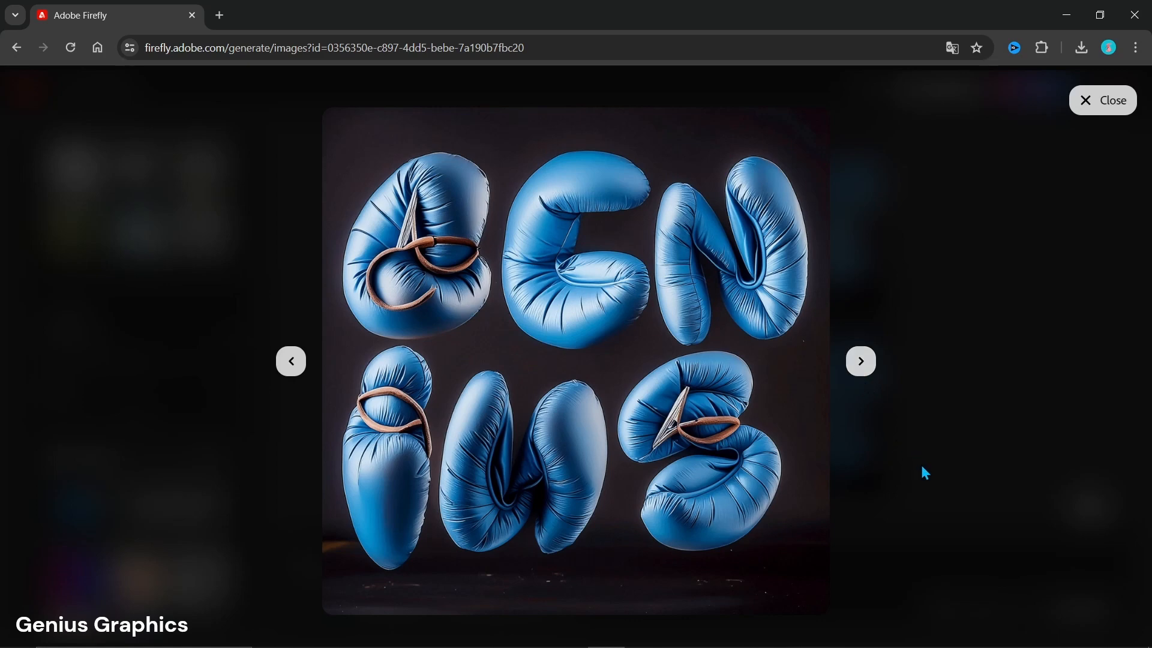
pyautogui.click(1102, 100)
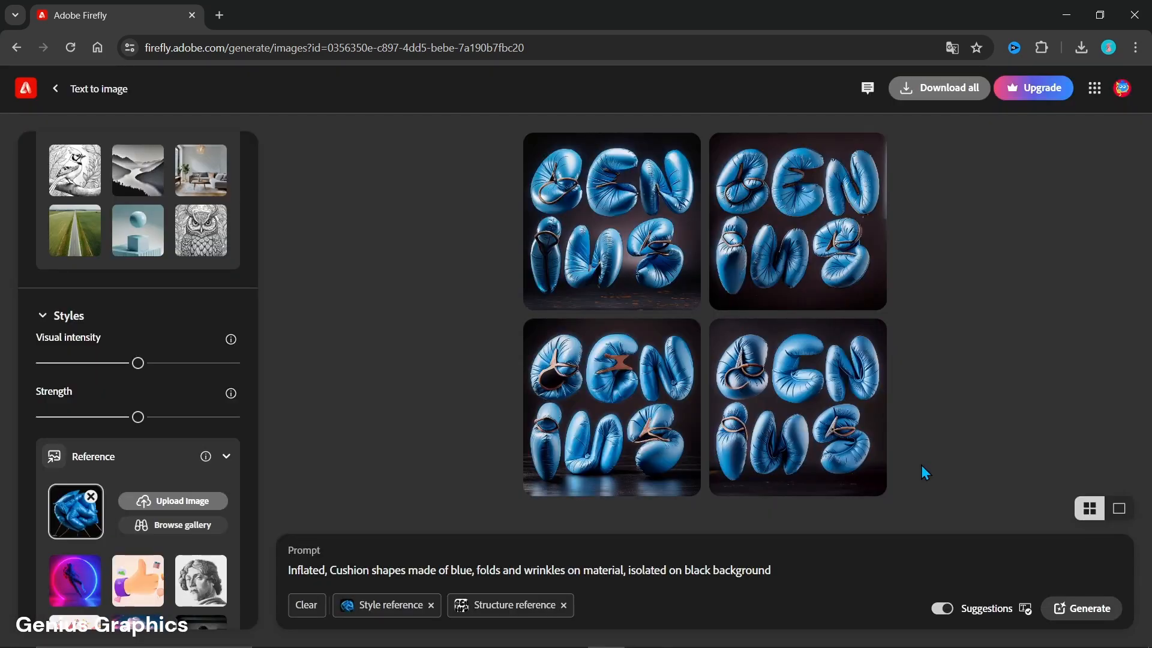
pyautogui.moveTo(1013, 429)
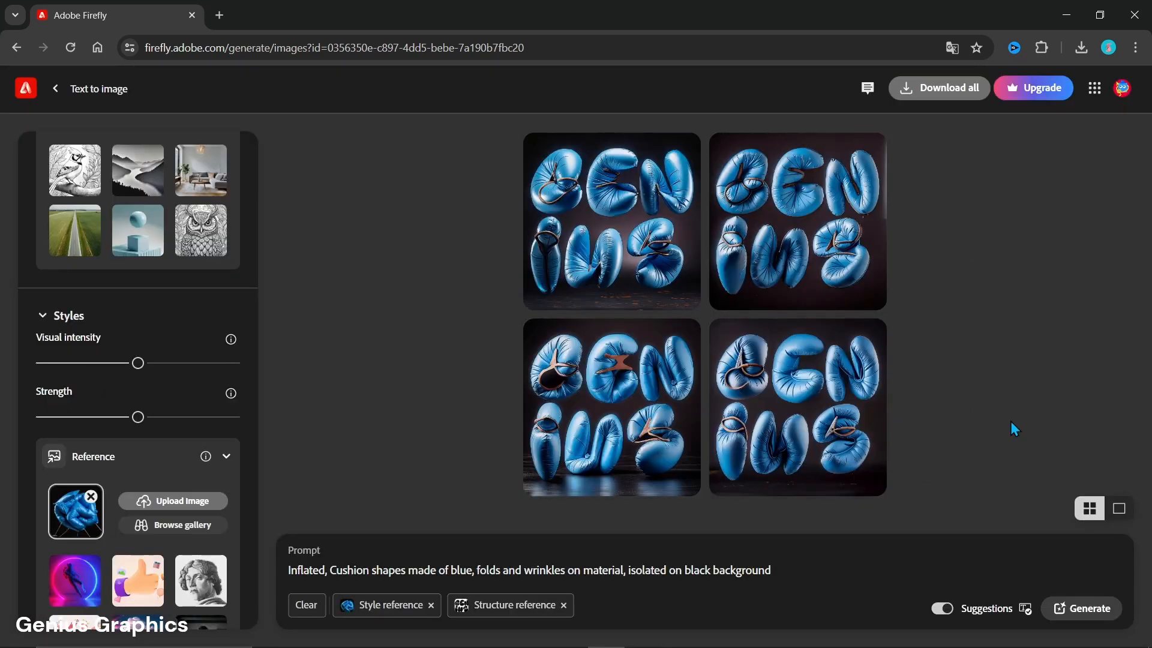